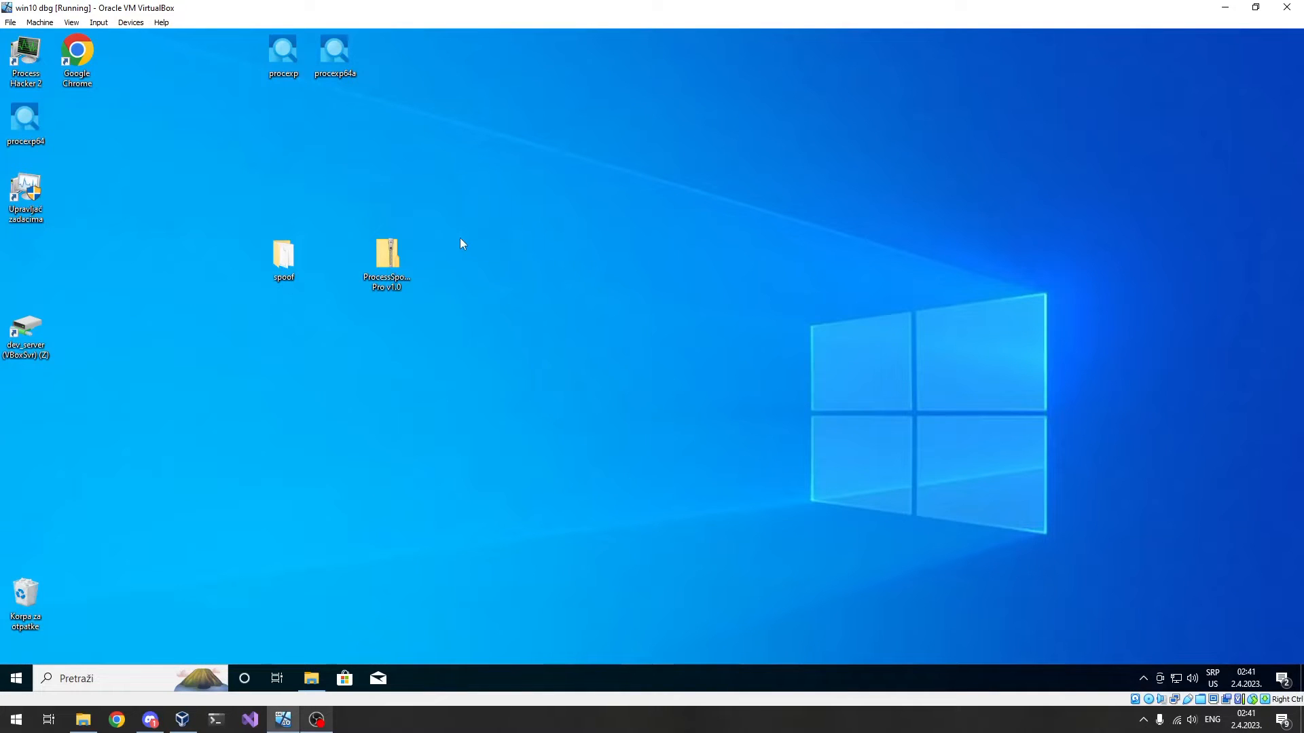
{"action": "mouse_move", "coordinate": [299, 318]}
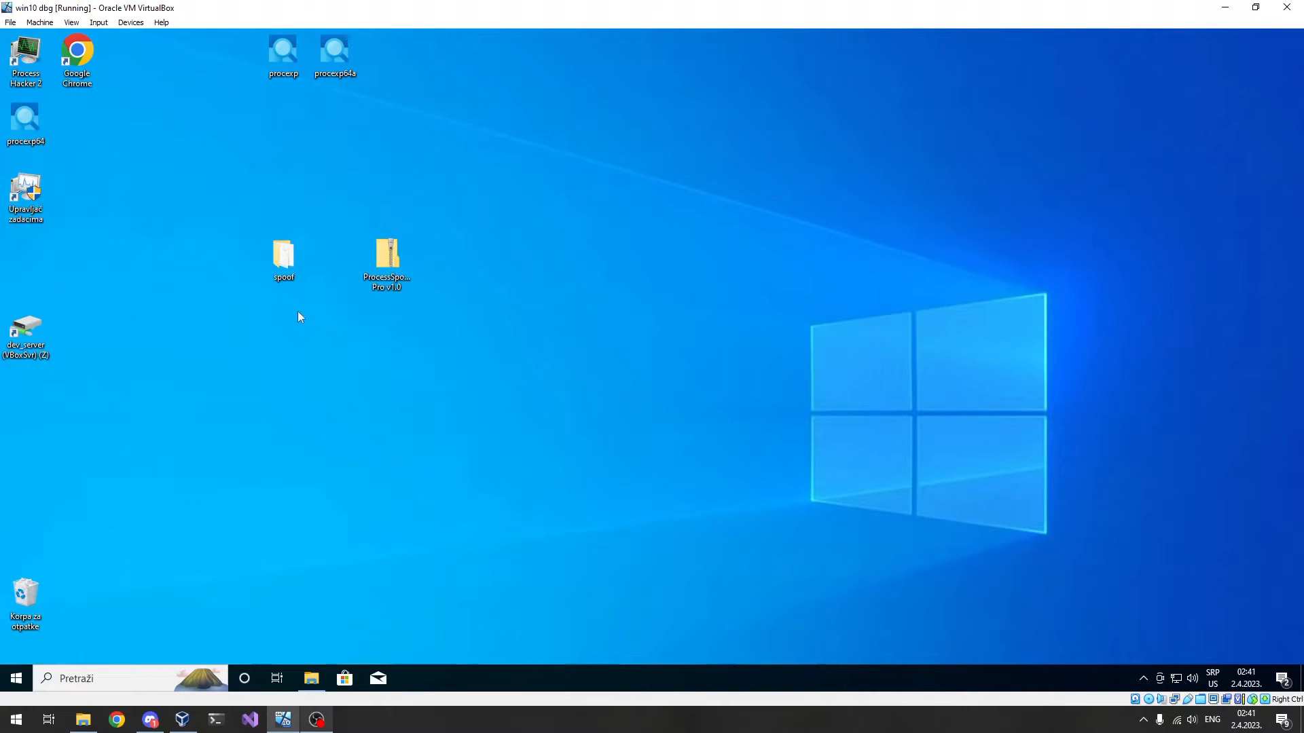
Extract the ProcessSpoofer Pro v1.0 archive and open the spoof folder on the desktop.
{"action": "double_click", "coordinate": [385, 259]}
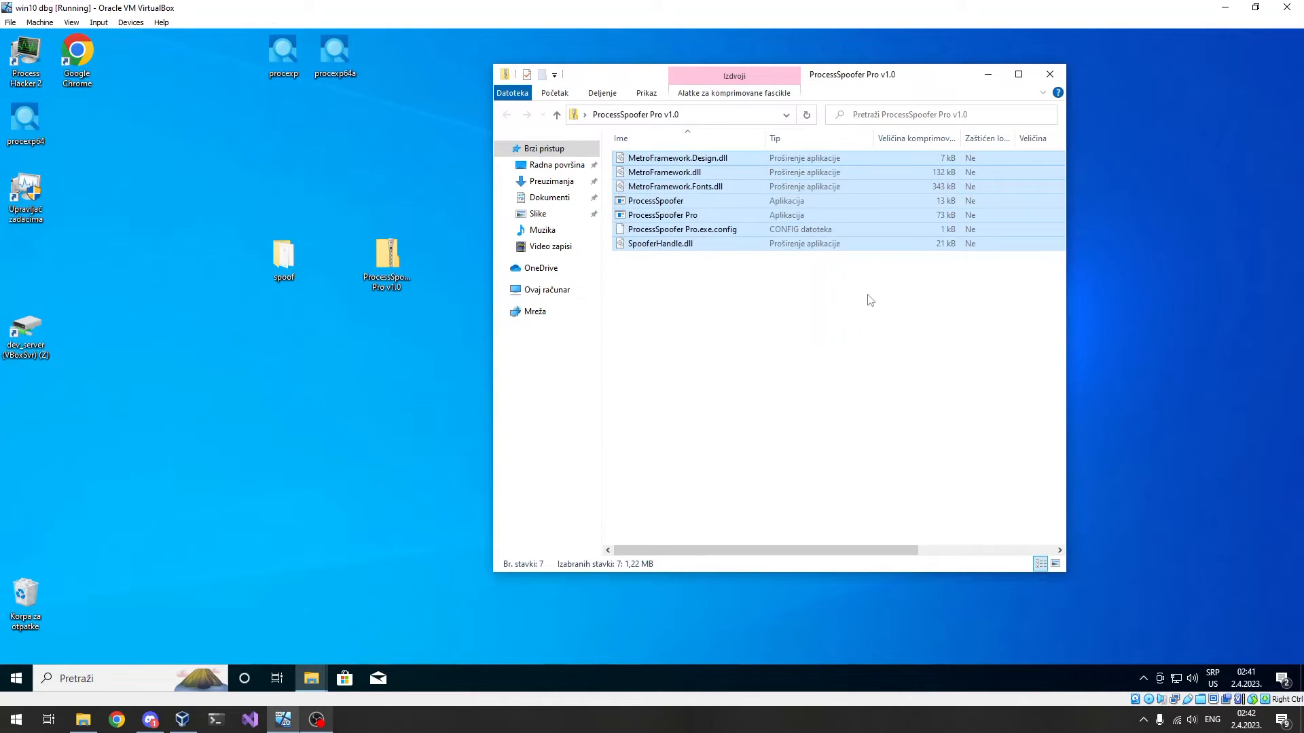
{"action": "left_click", "coordinate": [639, 482]}
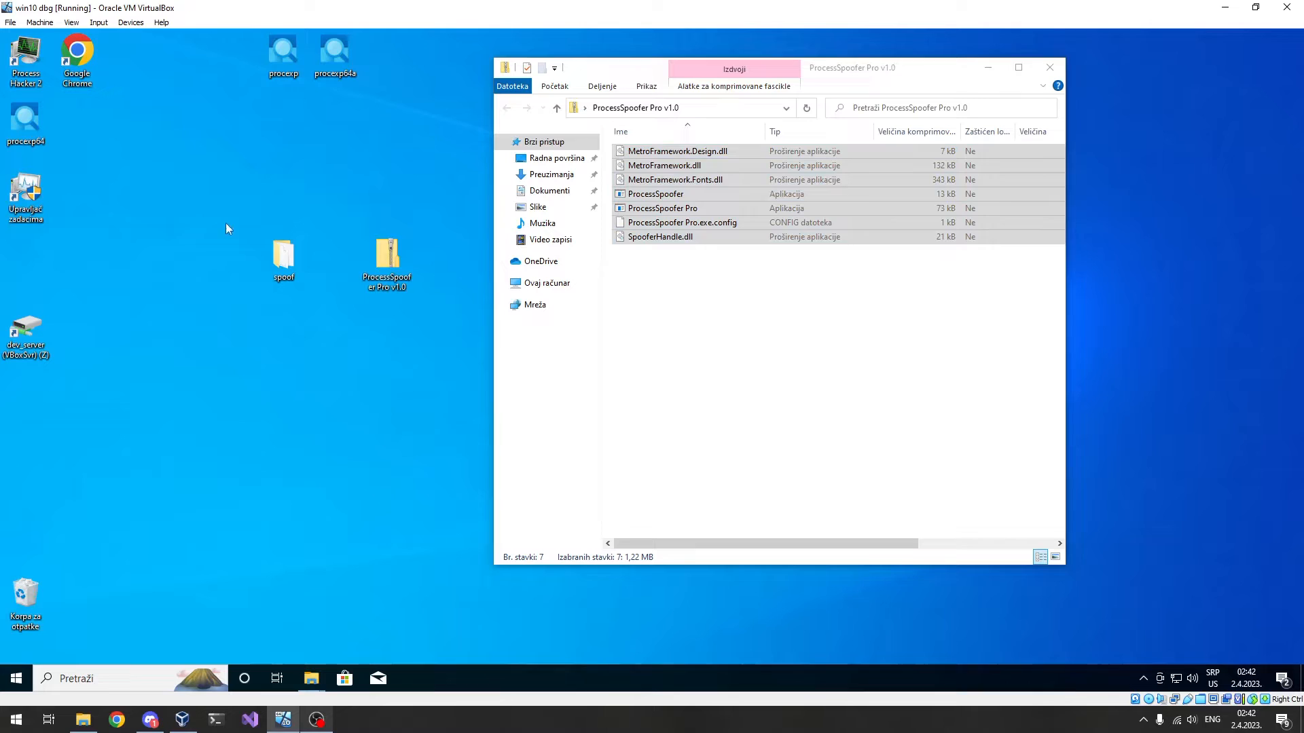
{"action": "left_click", "coordinate": [282, 258]}
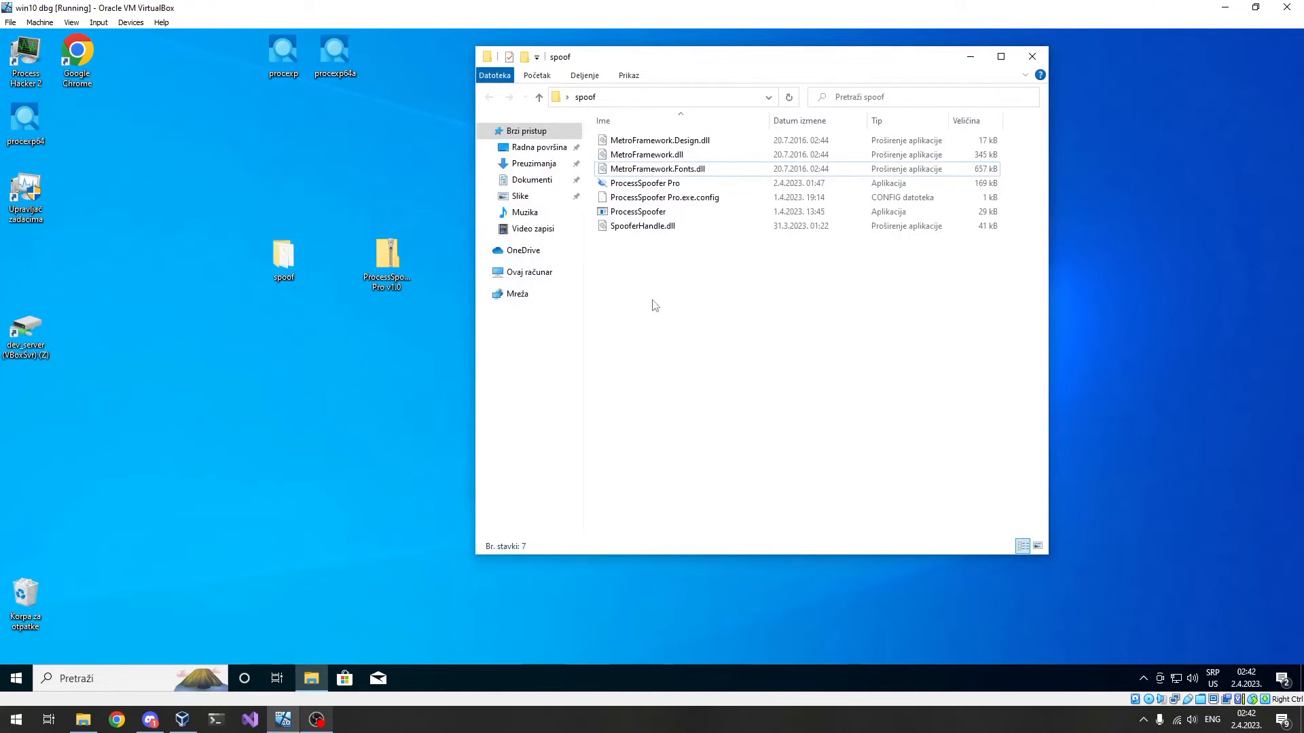
Launch ProcessSpoofer Pro.exe, reposition its login window and get to the main window.
{"action": "left_click", "coordinate": [645, 183]}
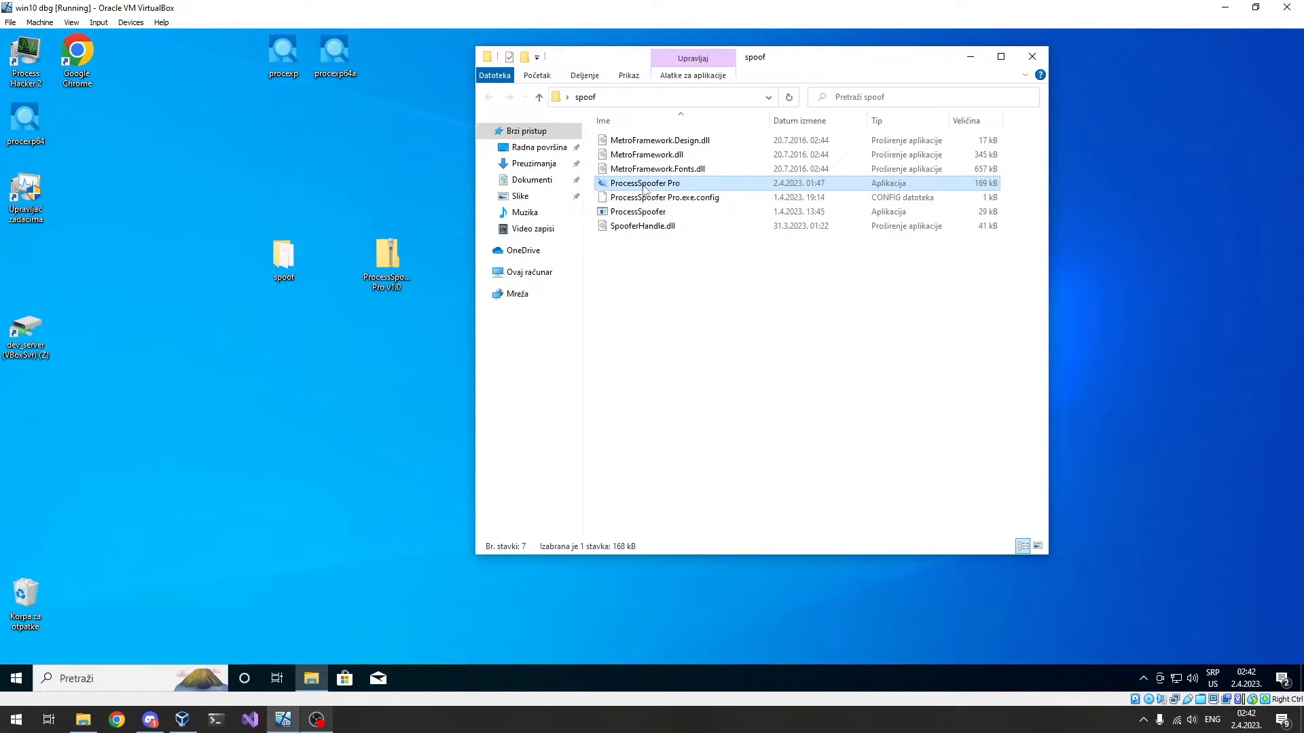
{"action": "right_click", "coordinate": [644, 182]}
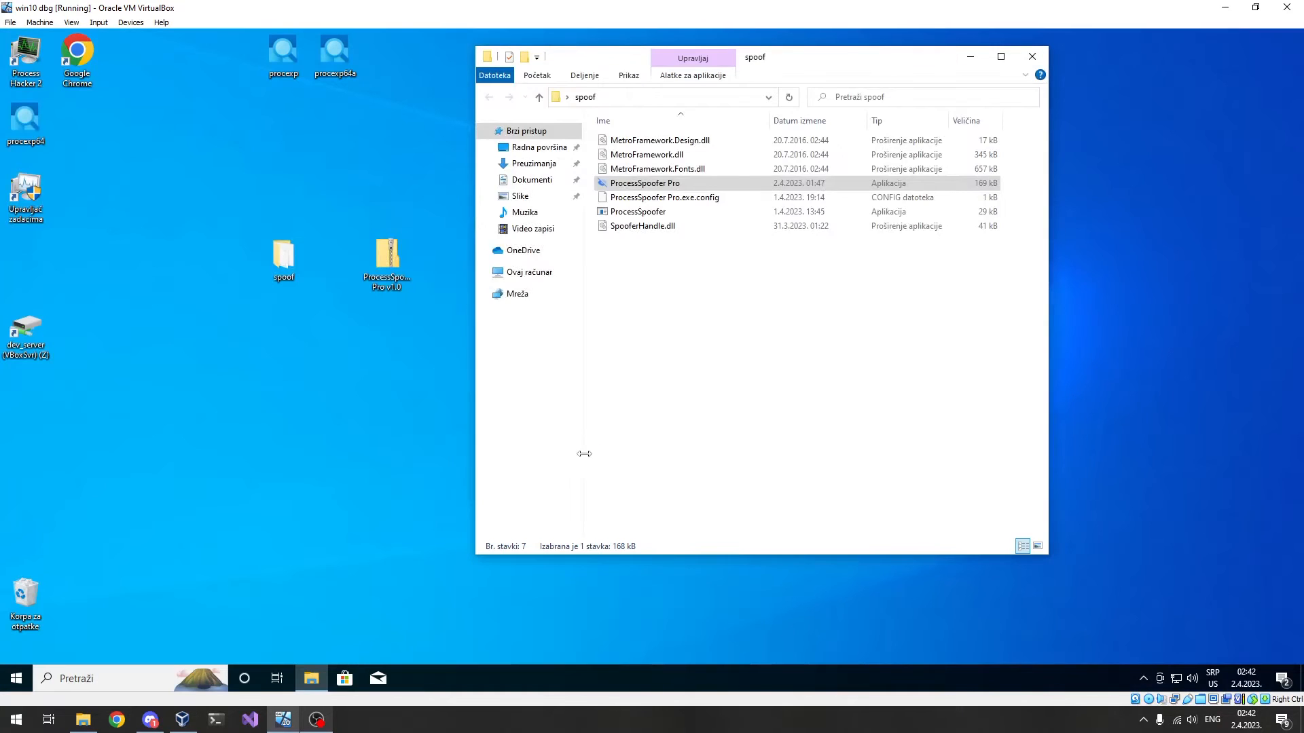
{"action": "double_click", "coordinate": [644, 182]}
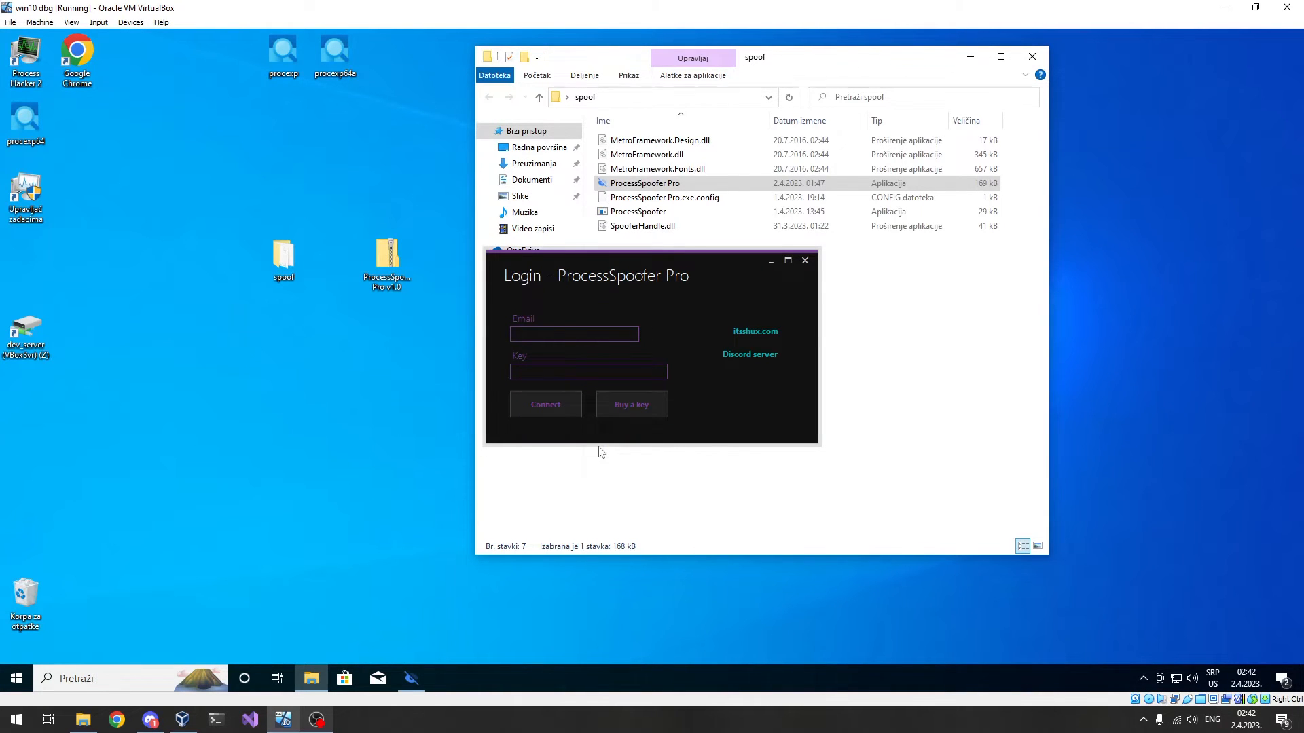
{"action": "left_click_drag", "start_coordinate": [596, 275], "coordinate": [397, 204]}
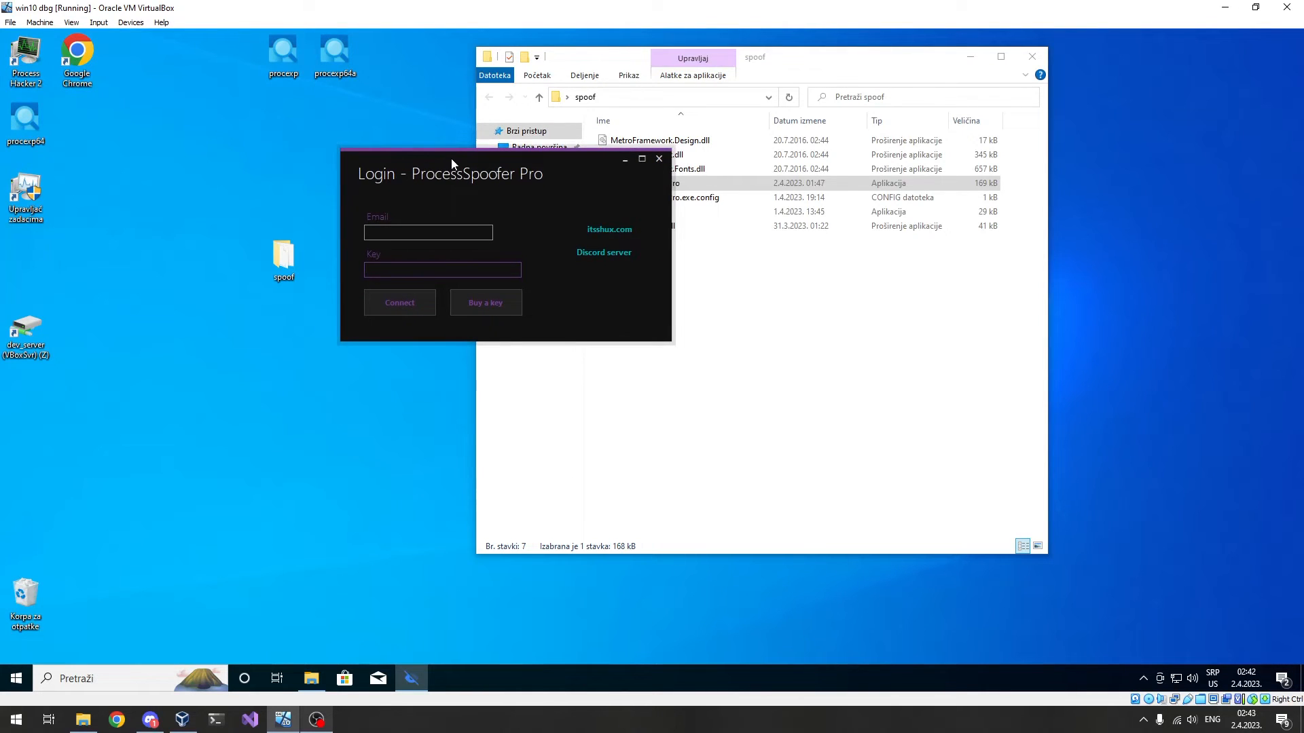
{"action": "left_click_drag", "start_coordinate": [449, 159], "coordinate": [448, 170]}
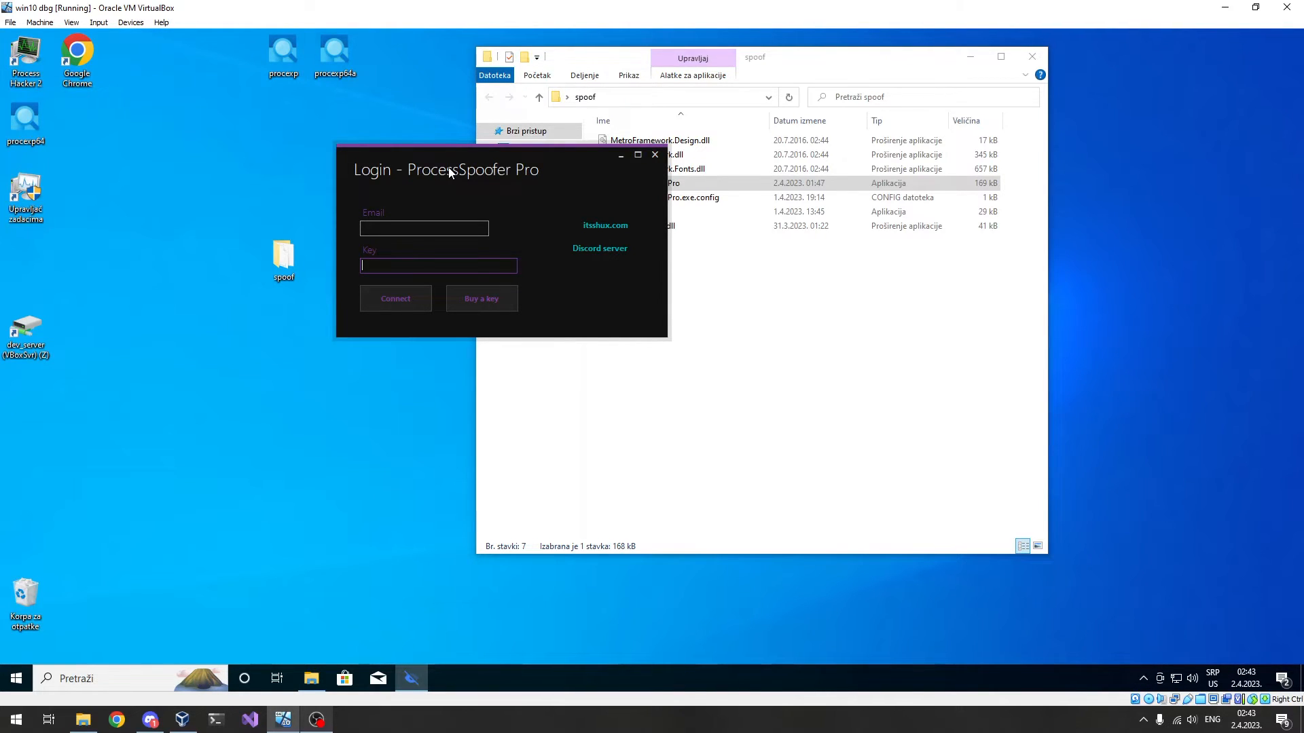
{"action": "left_click_drag", "start_coordinate": [445, 170], "coordinate": [439, 151]}
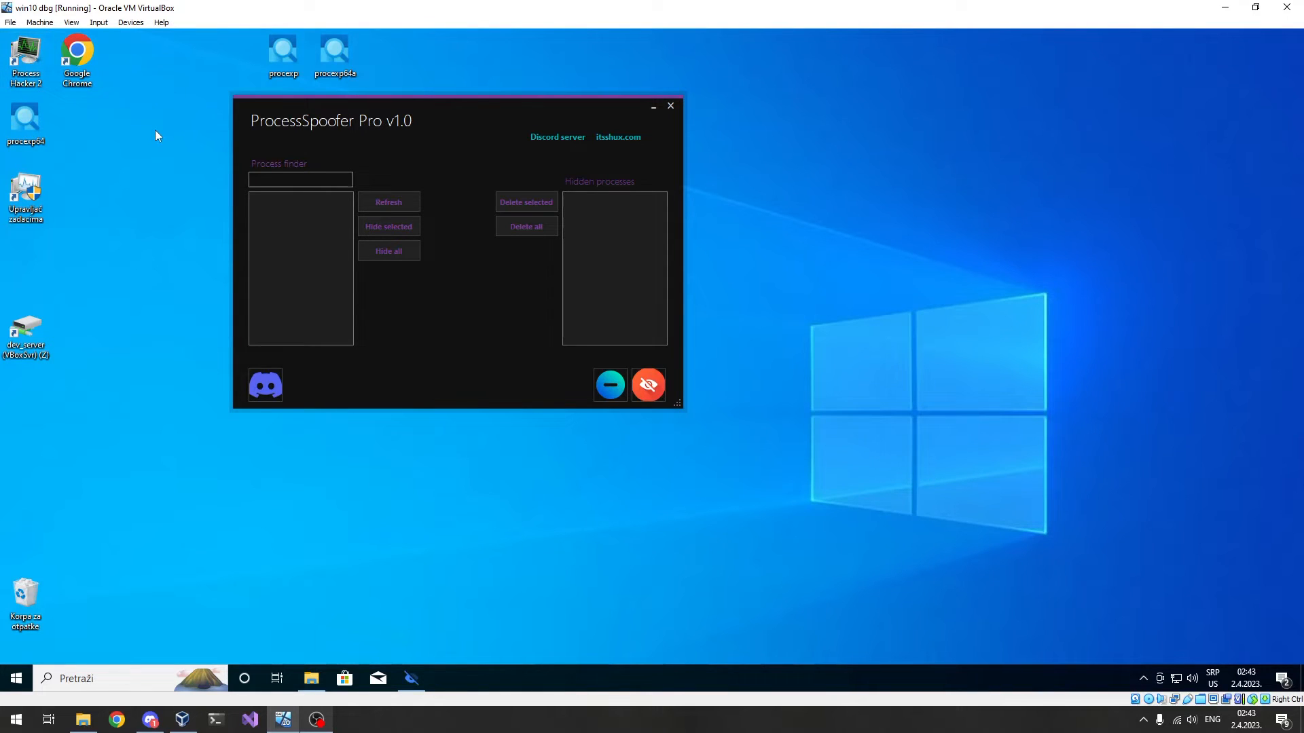
{"action": "mouse_move", "coordinate": [129, 118]}
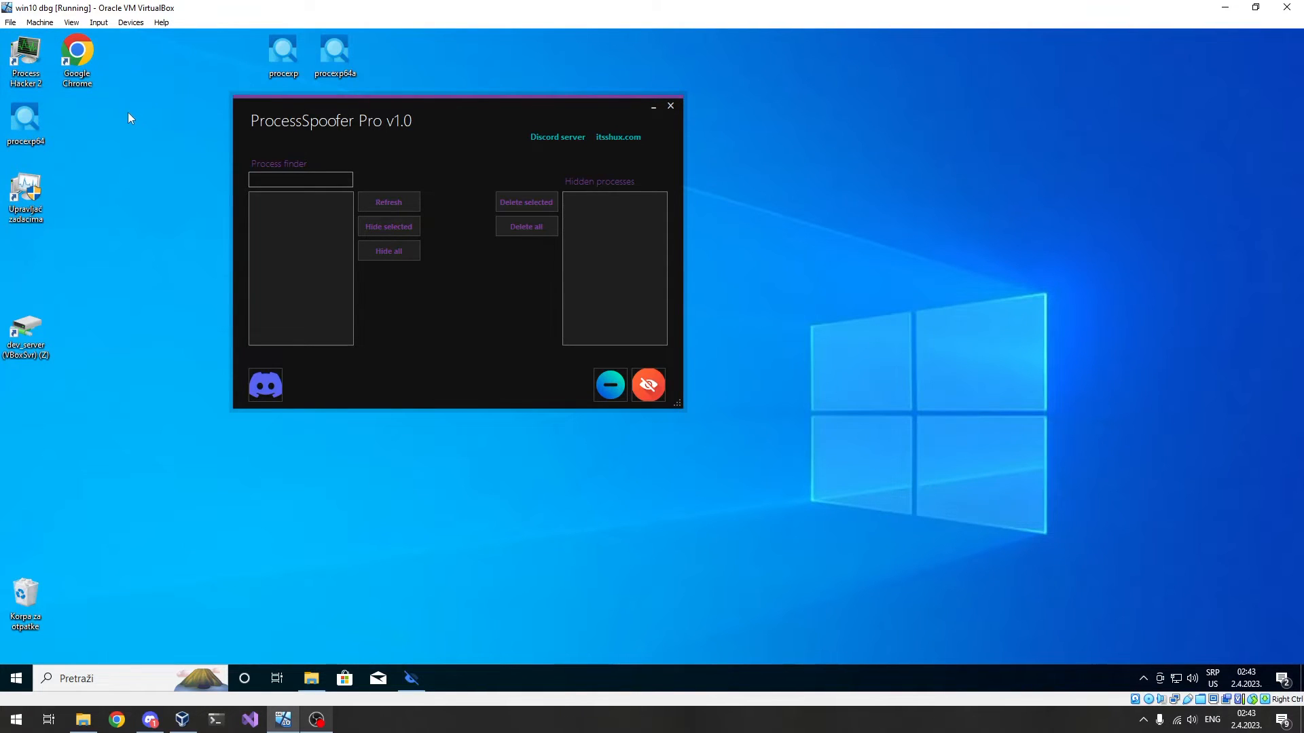
{"action": "mouse_move", "coordinate": [464, 147]}
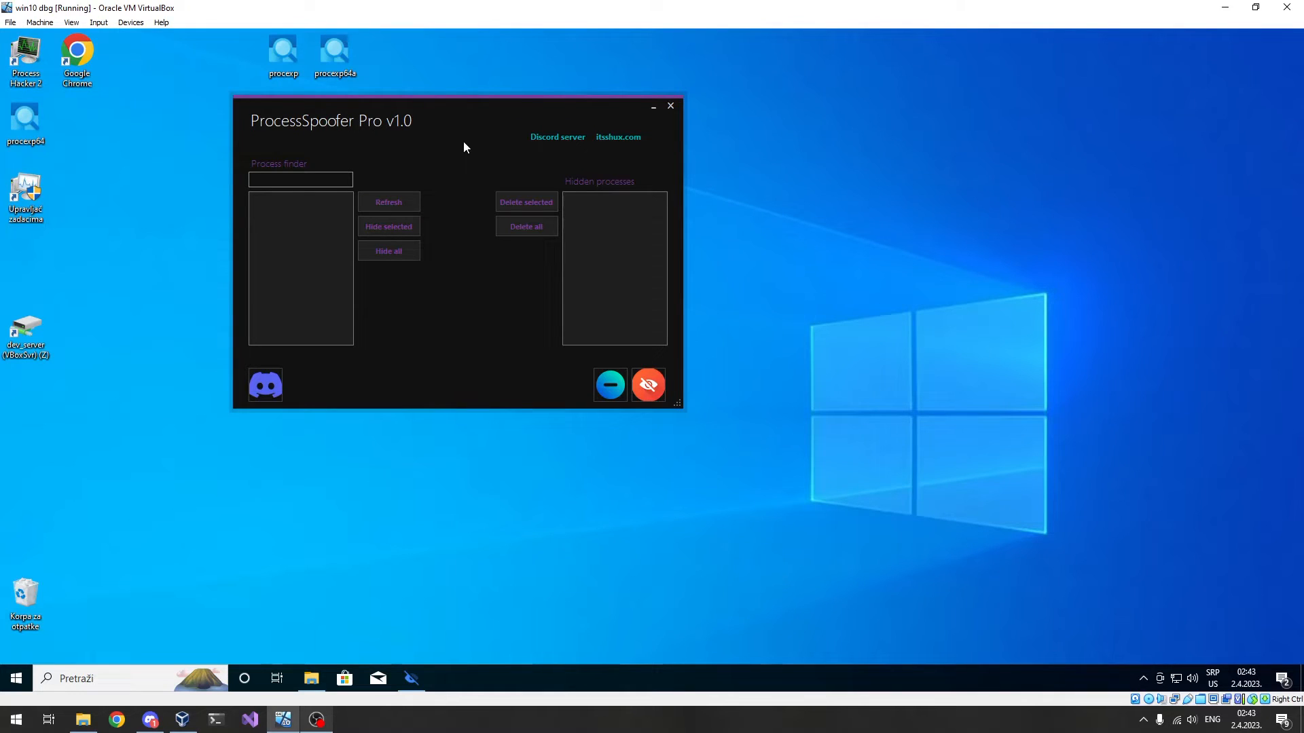
{"action": "mouse_move", "coordinate": [431, 119]}
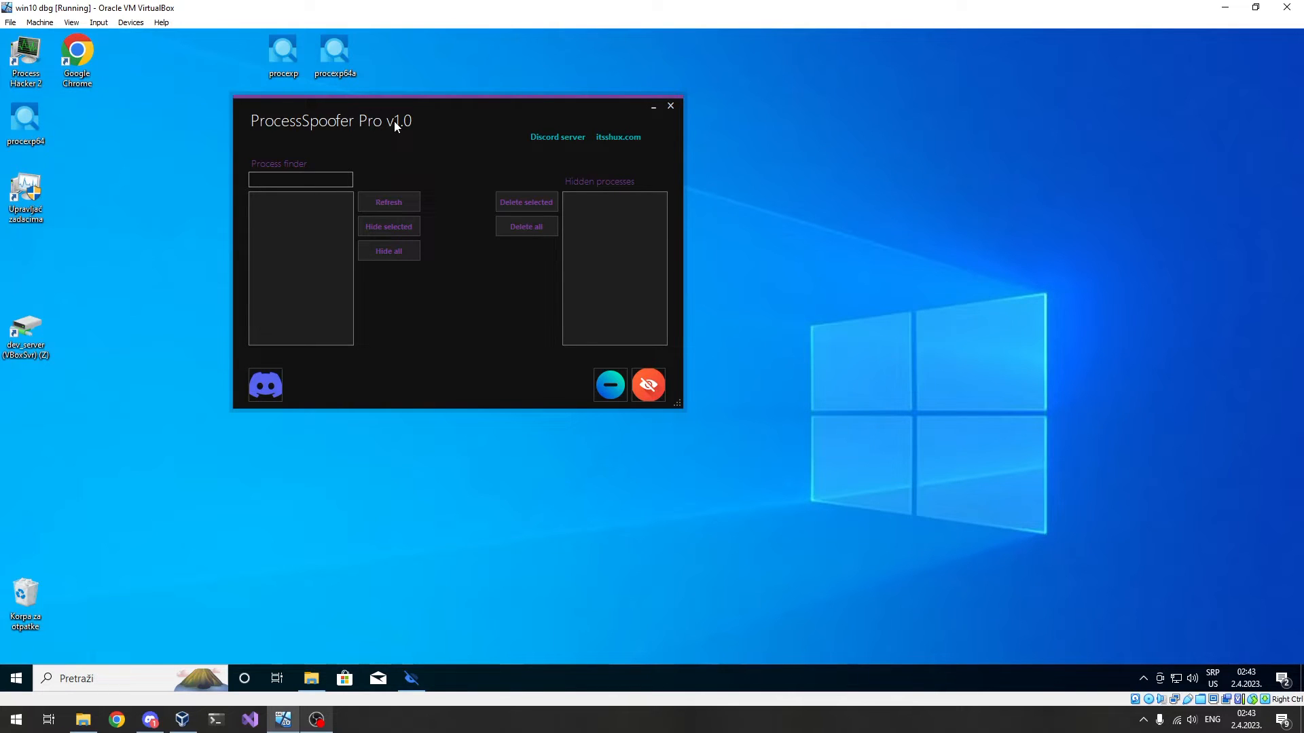
{"action": "mouse_move", "coordinate": [378, 150]}
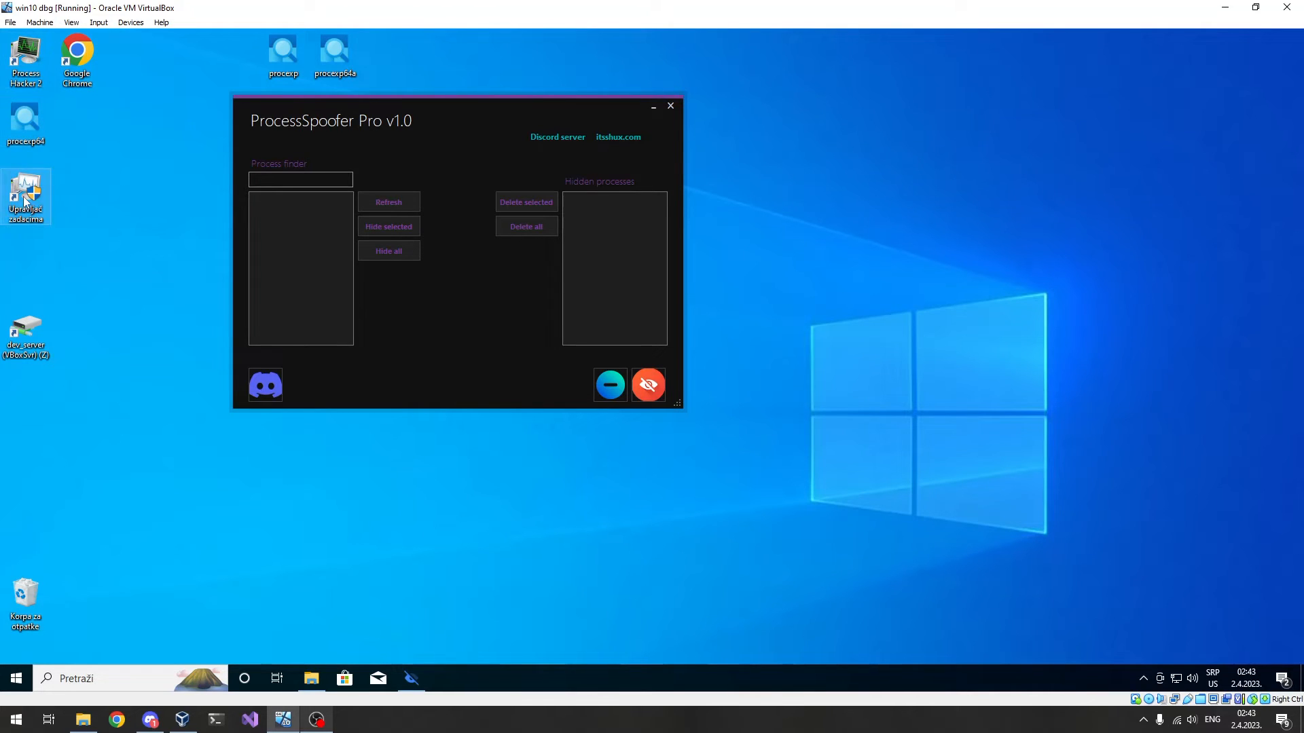
Open Task Manager from its desktop shortcut.
{"action": "double_click", "coordinate": [25, 196]}
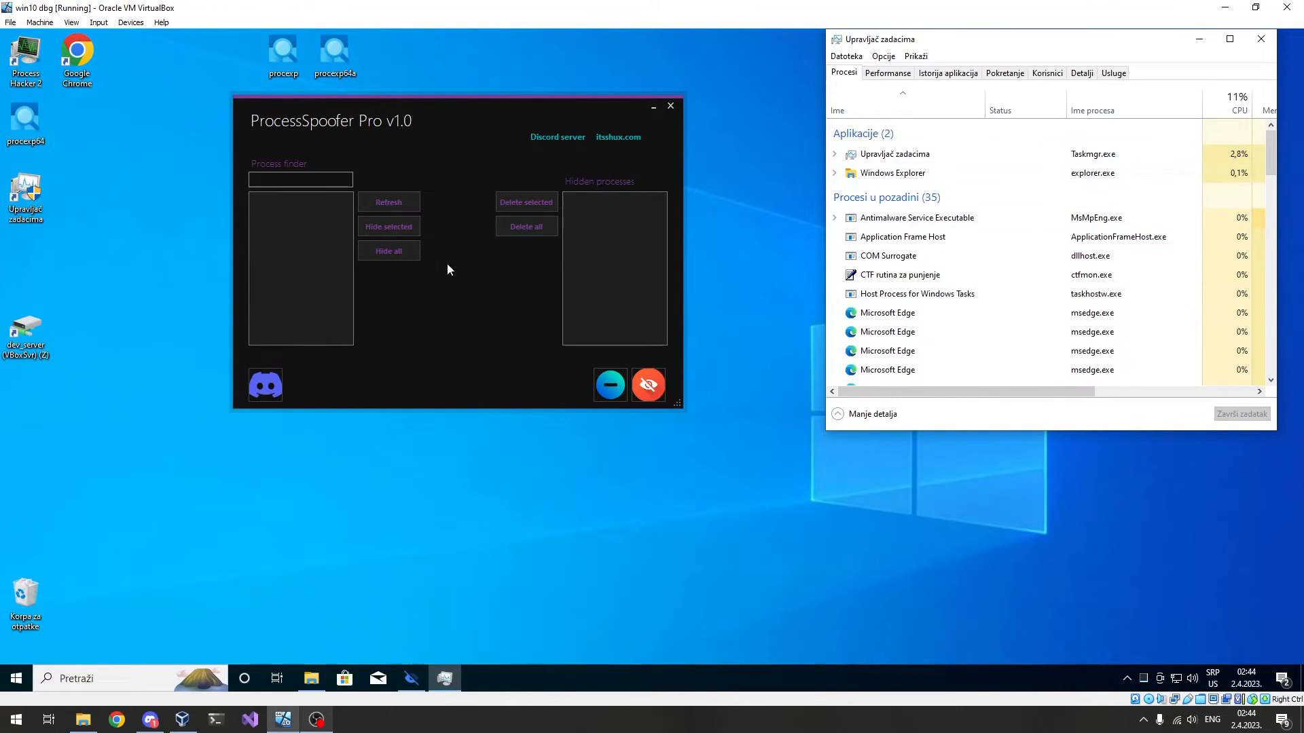
Search the process finder and hide explorer.exe and Taskmgr.exe.
{"action": "left_click", "coordinate": [300, 179]}
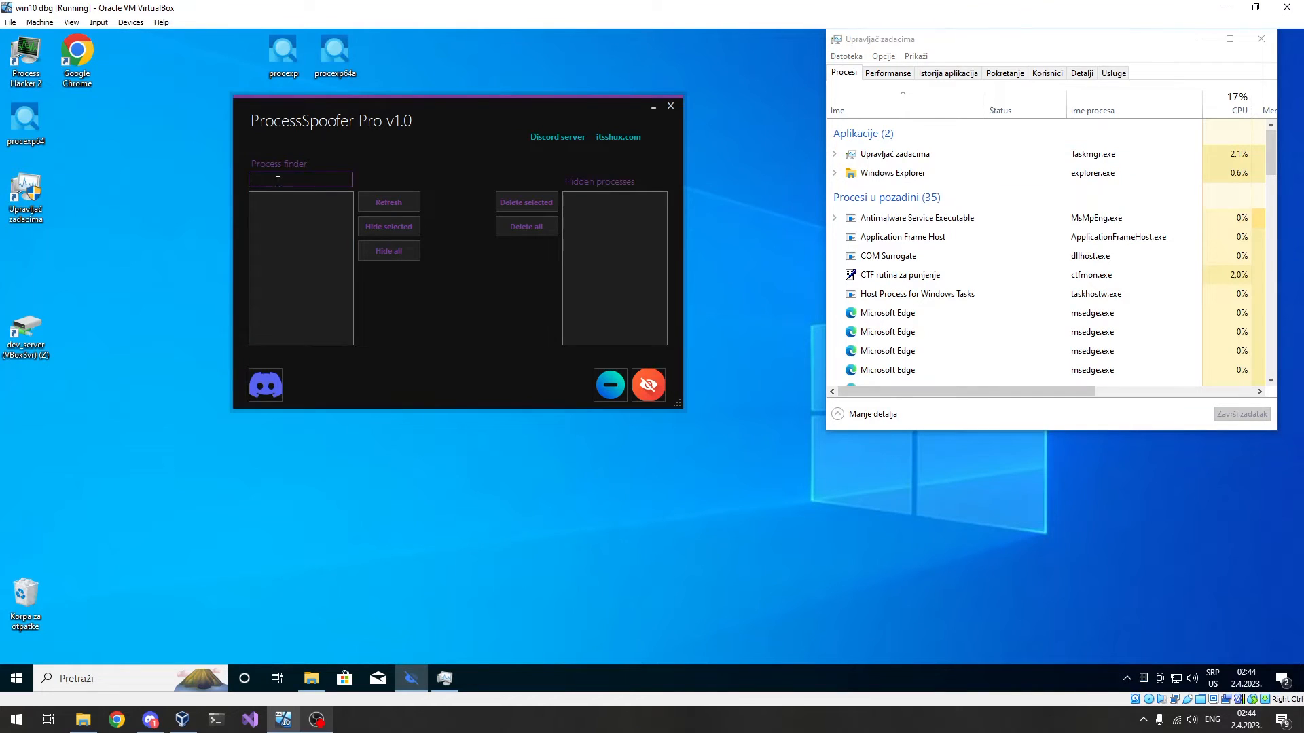
{"action": "type", "text": "ex"}
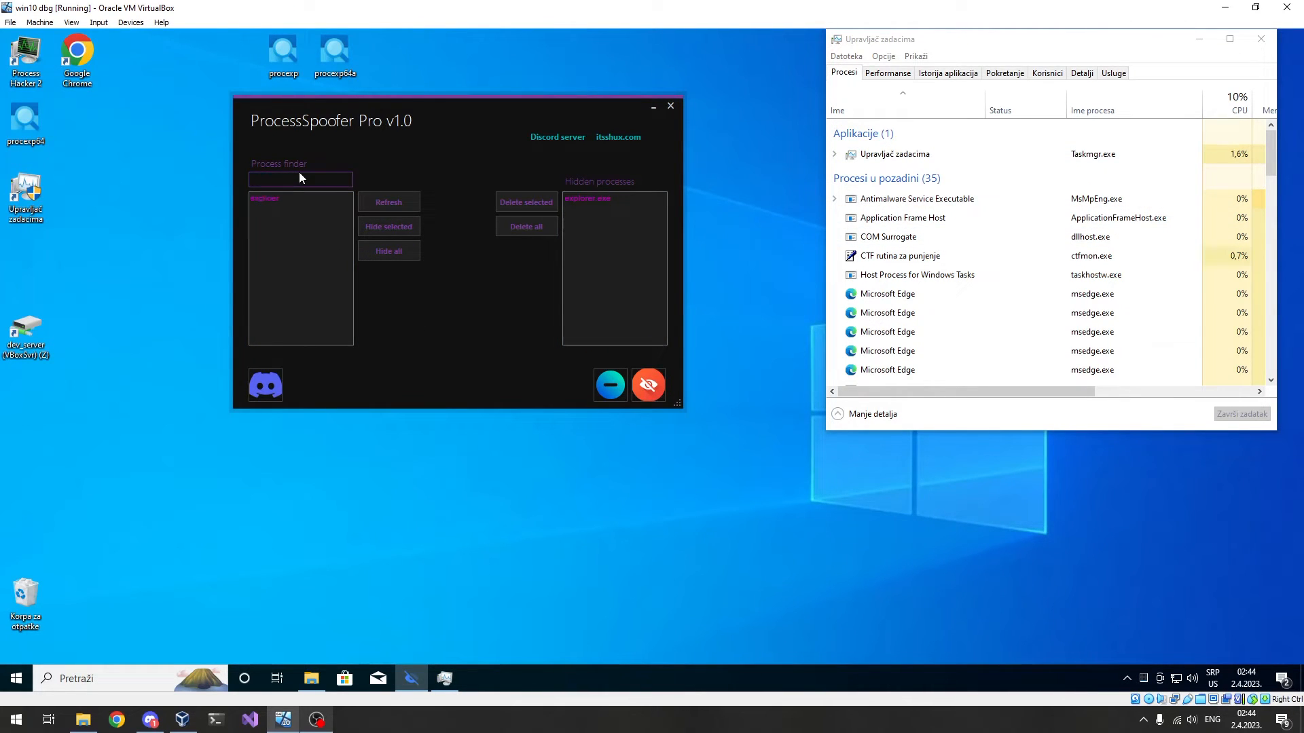
{"action": "type", "text": "Tas"}
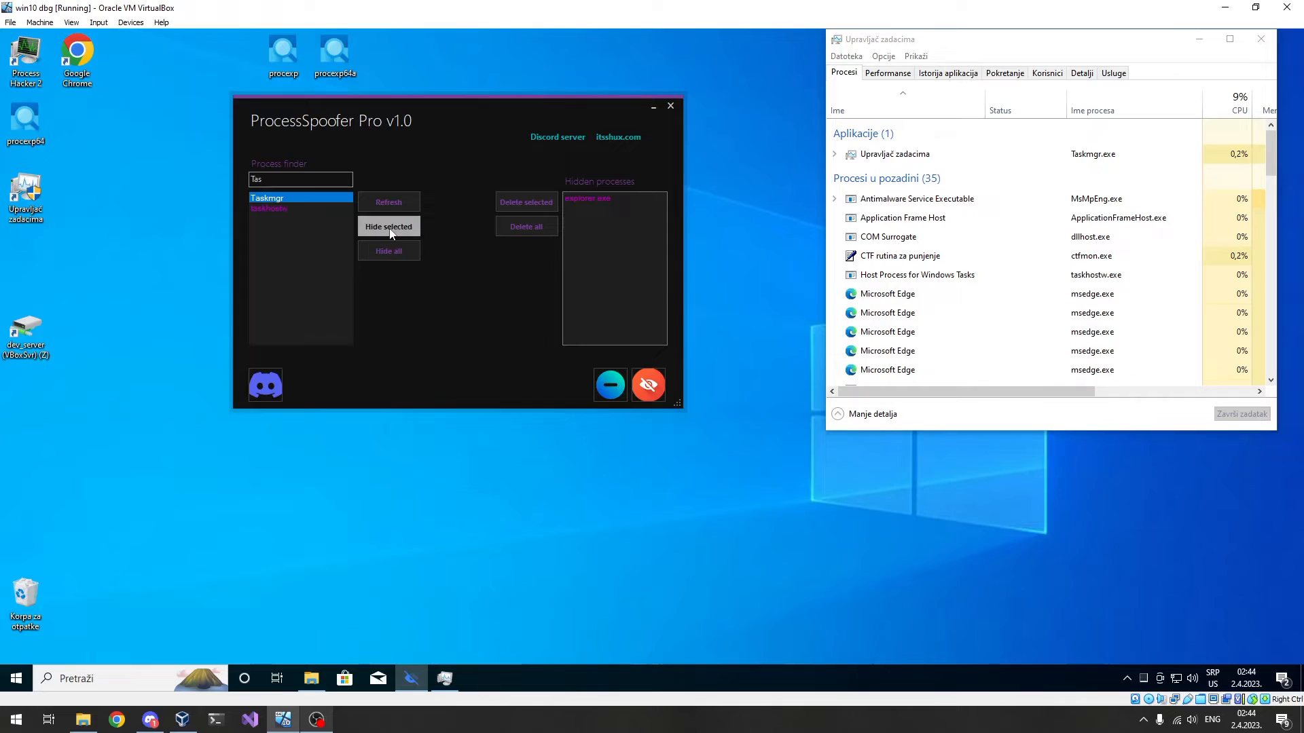
{"action": "left_click", "coordinate": [387, 226]}
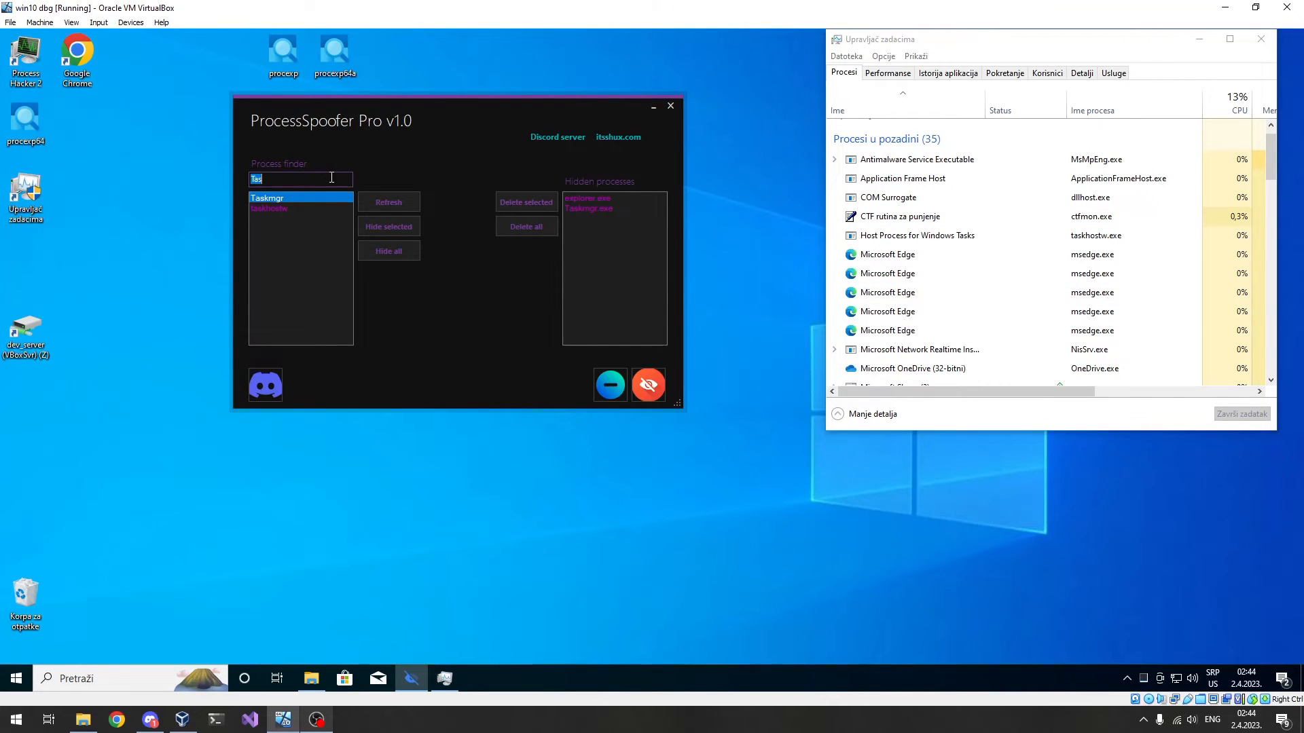
Hide and then unhide msedge.exe, and launch Process Explorer.
{"action": "type", "text": "msed"}
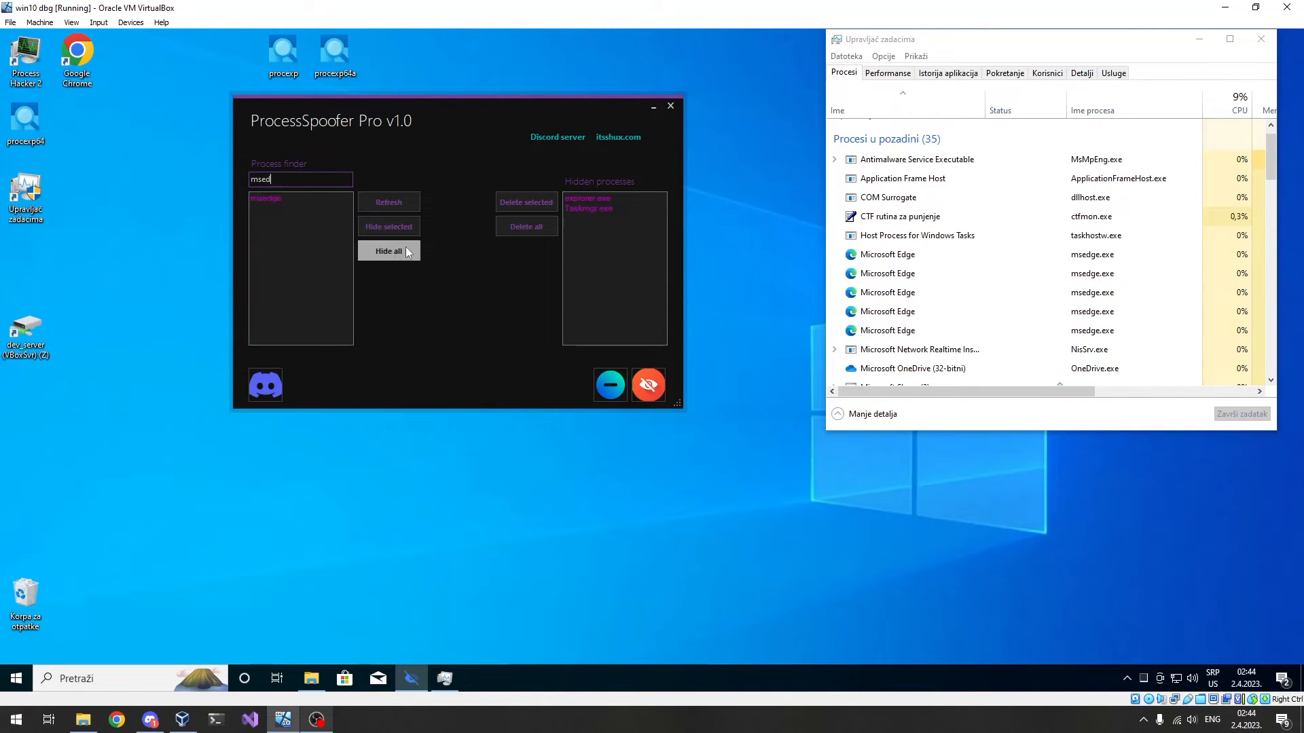
{"action": "left_click", "coordinate": [388, 252]}
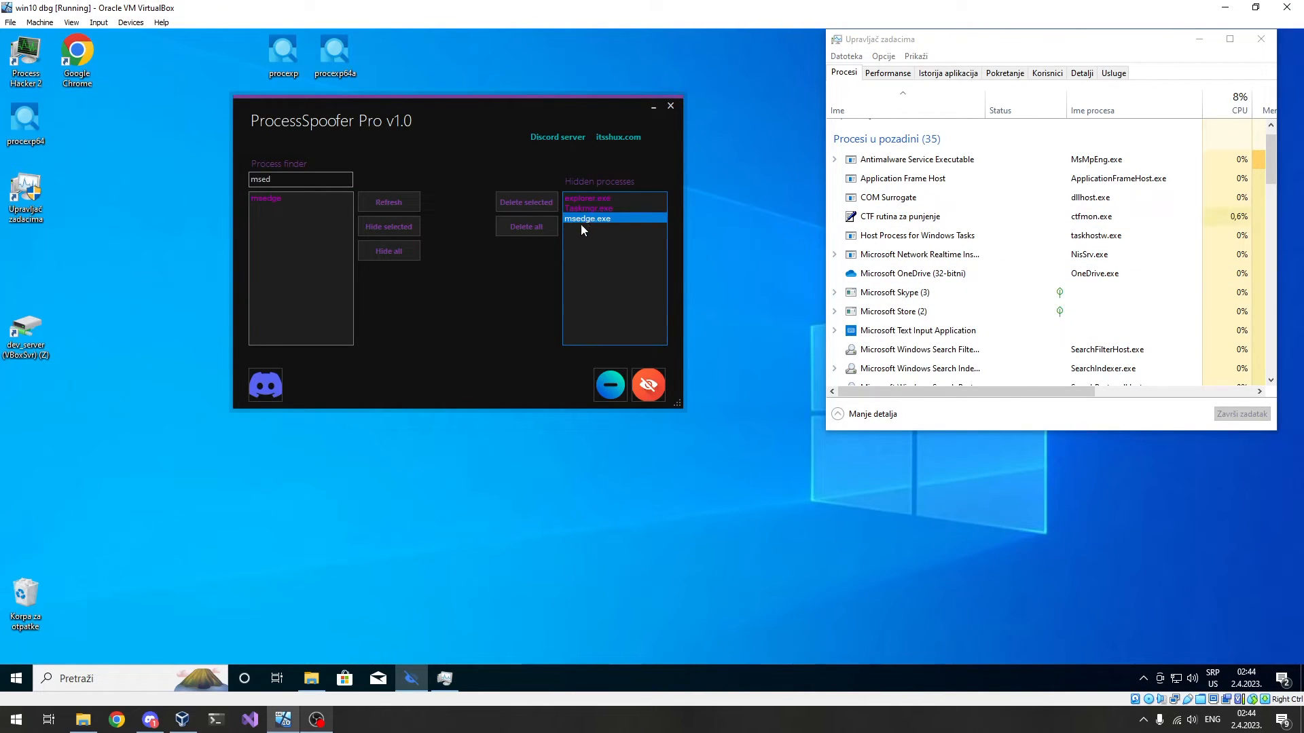
{"action": "left_click", "coordinate": [526, 202]}
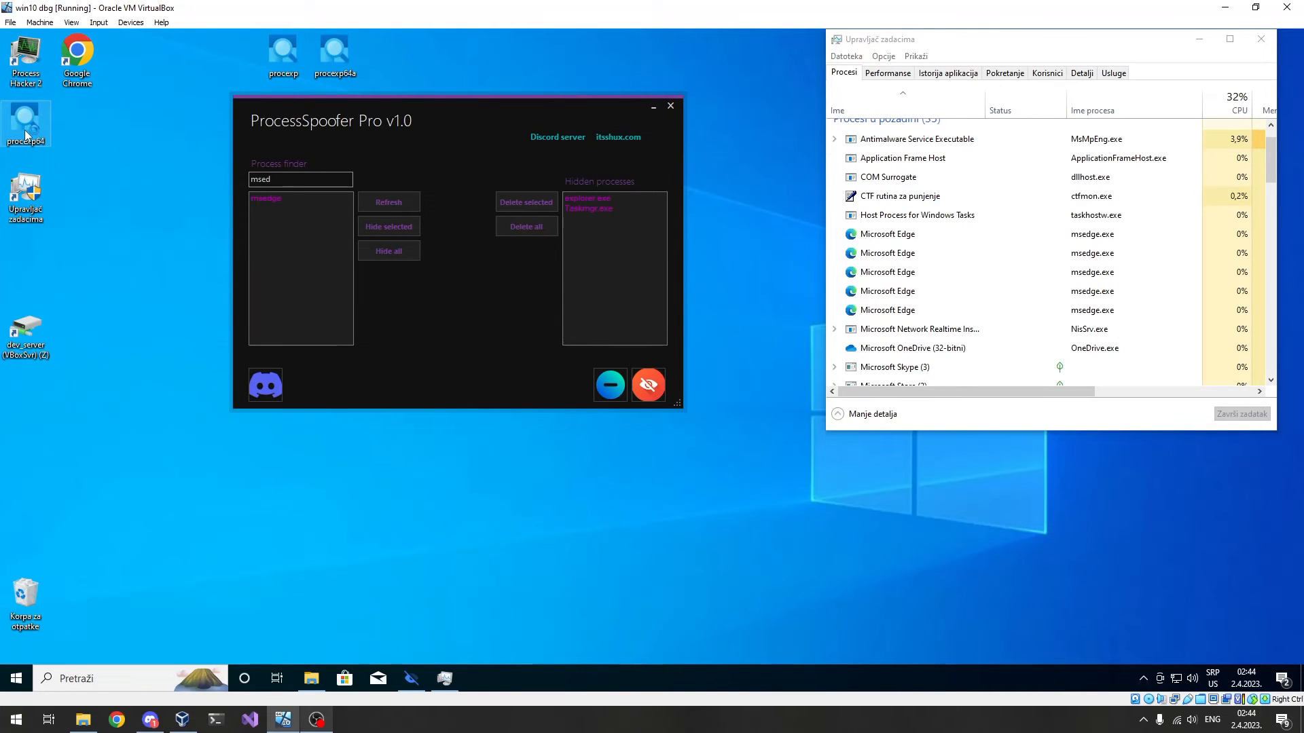
{"action": "left_click", "coordinate": [476, 678]}
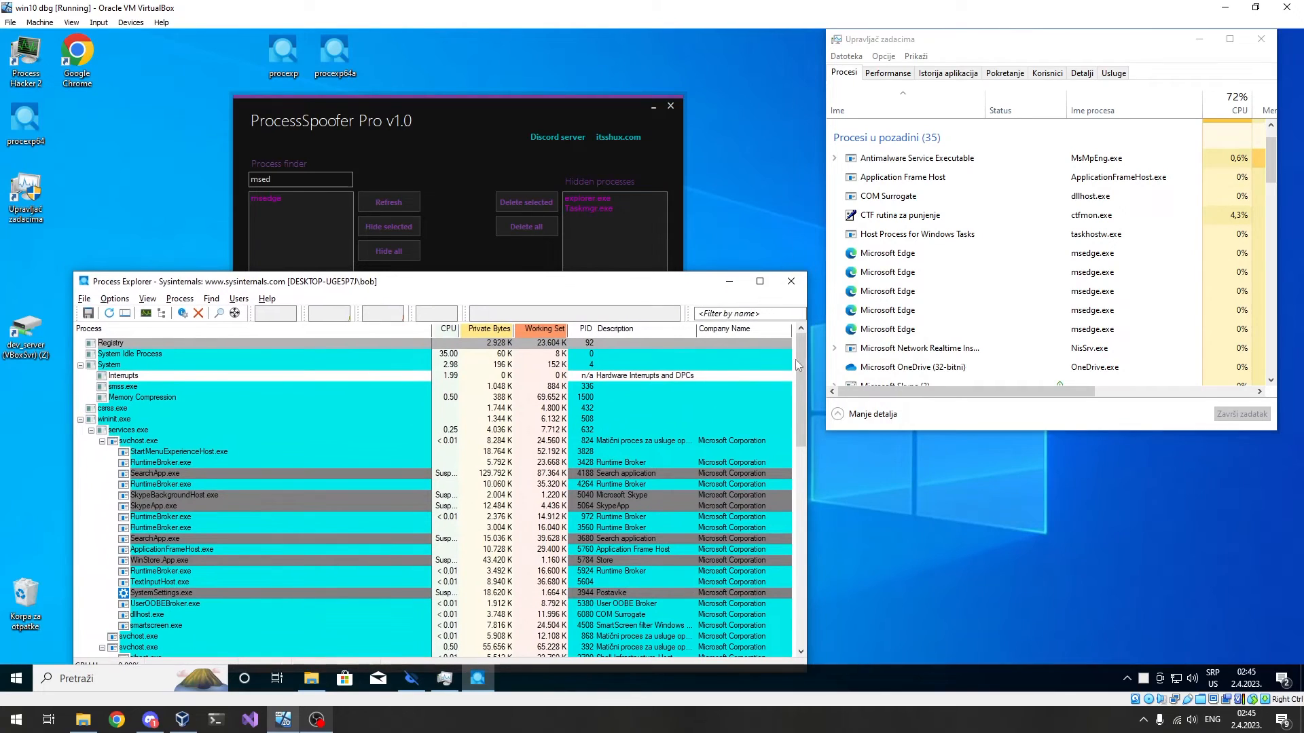
Filter Process Explorer by 'explo', unhide explorer.exe, and launch Process Hacker.
{"action": "left_click", "coordinate": [747, 314]}
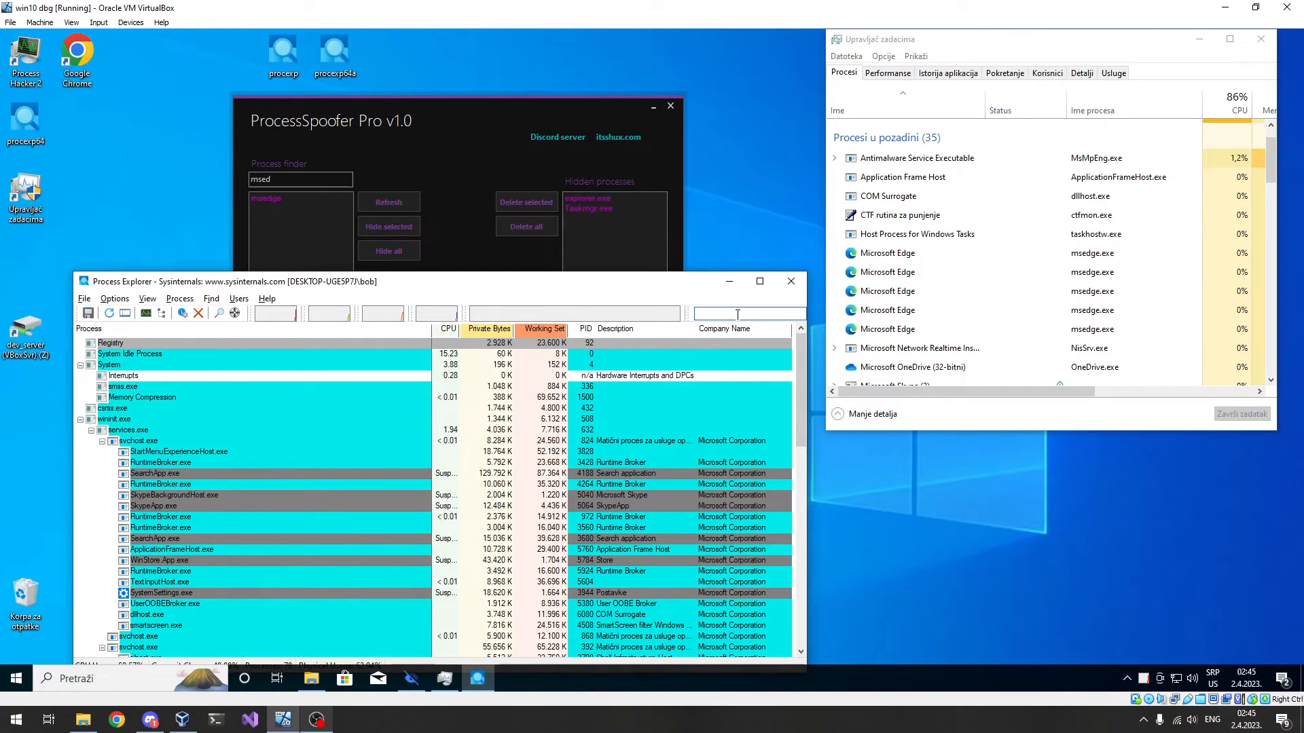
{"action": "type", "text": "explo"}
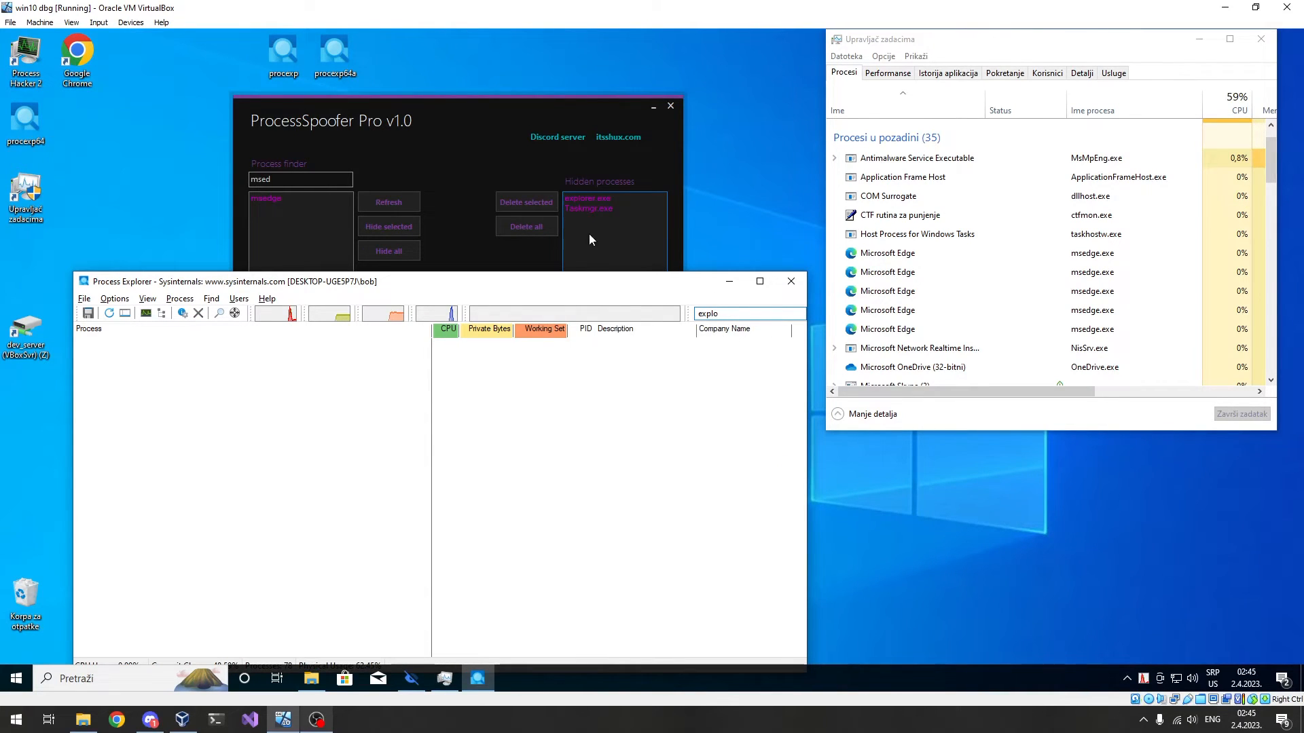
{"action": "left_click", "coordinate": [590, 198]}
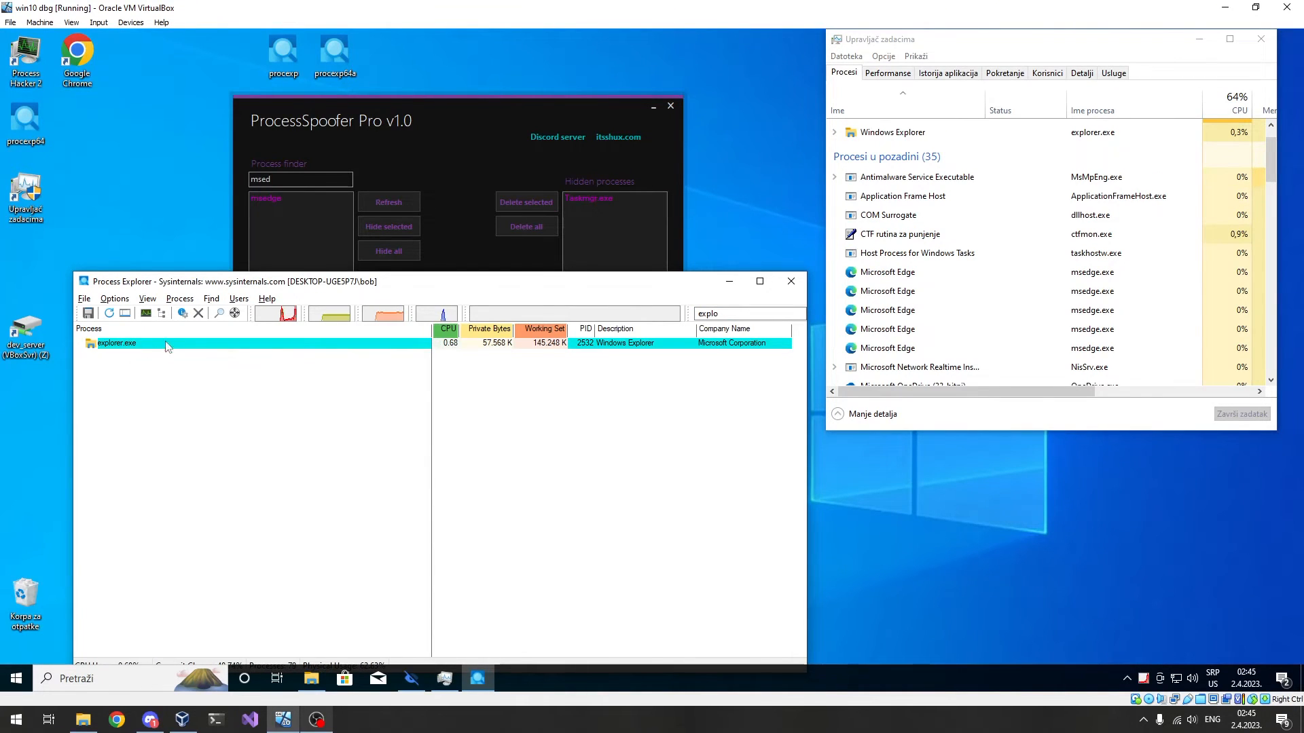
{"action": "left_click", "coordinate": [457, 121]}
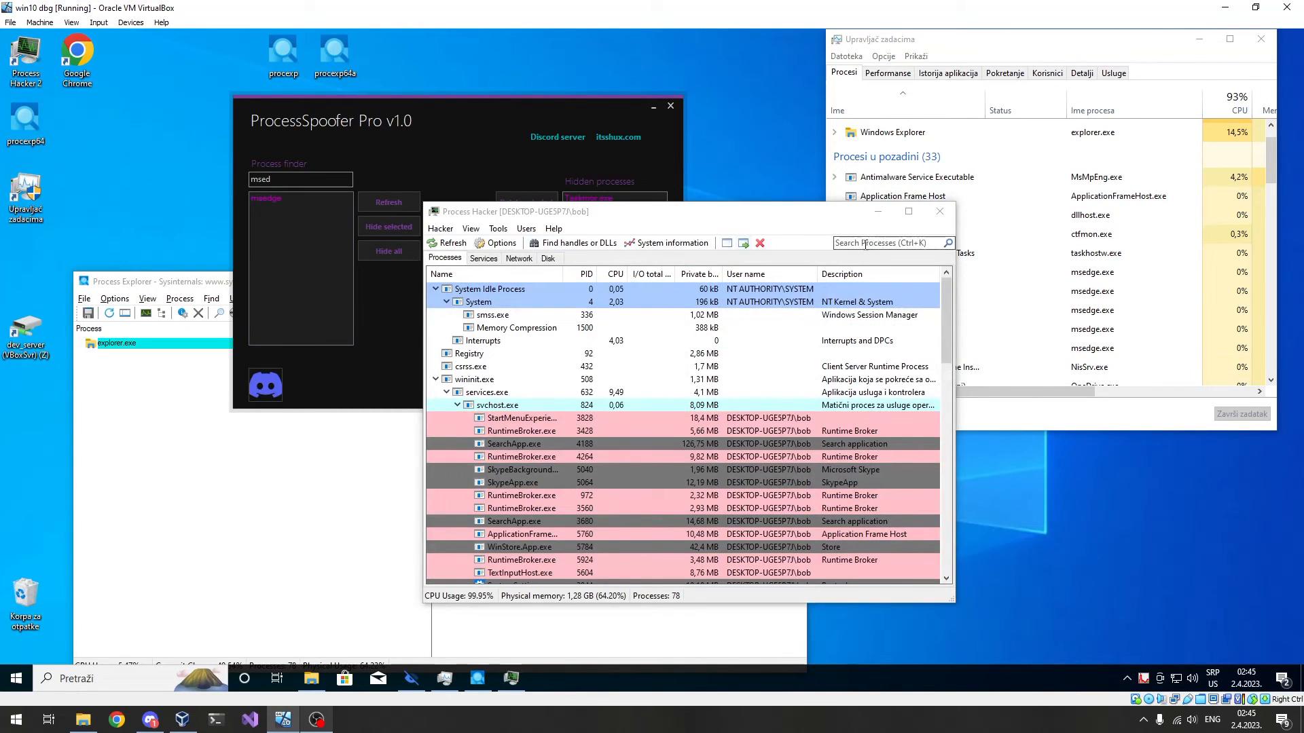
Filter Process Hacker by 'explo' and hide explorer.exe again with Hide all.
{"action": "type", "text": "explo"}
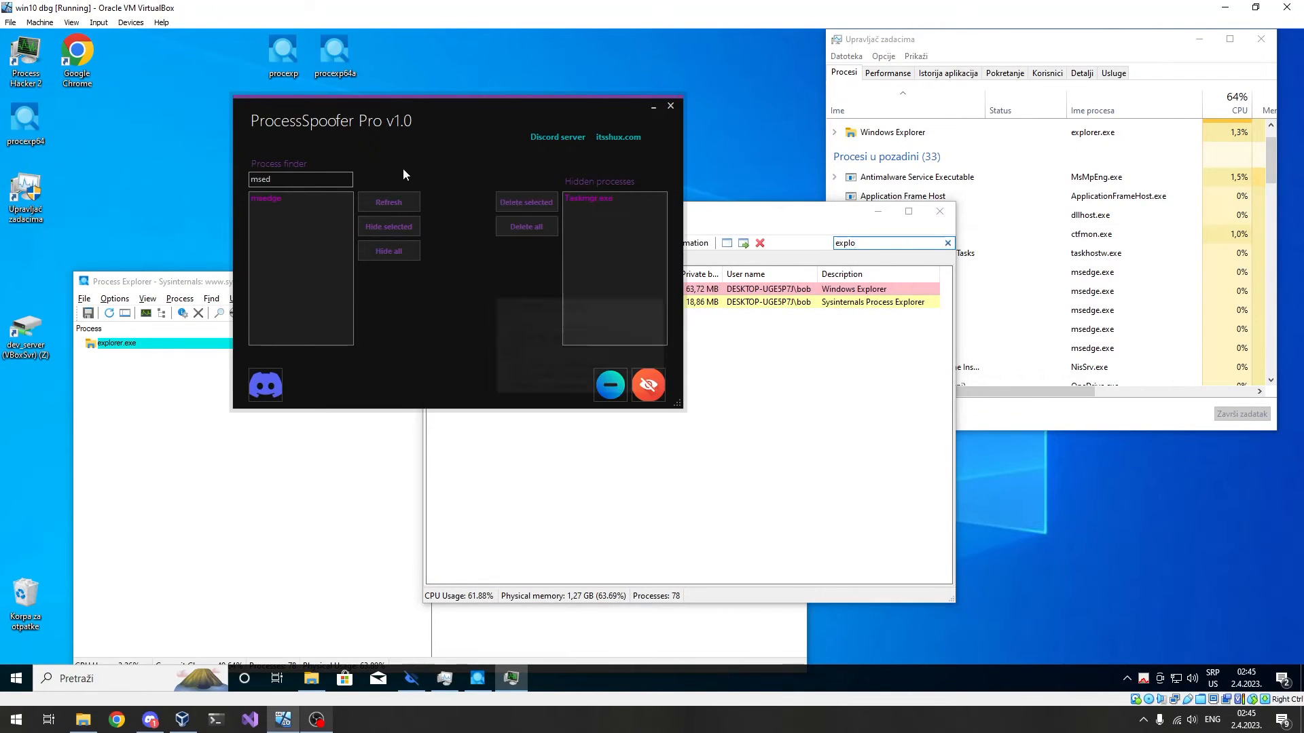
{"action": "type", "text": "explo"}
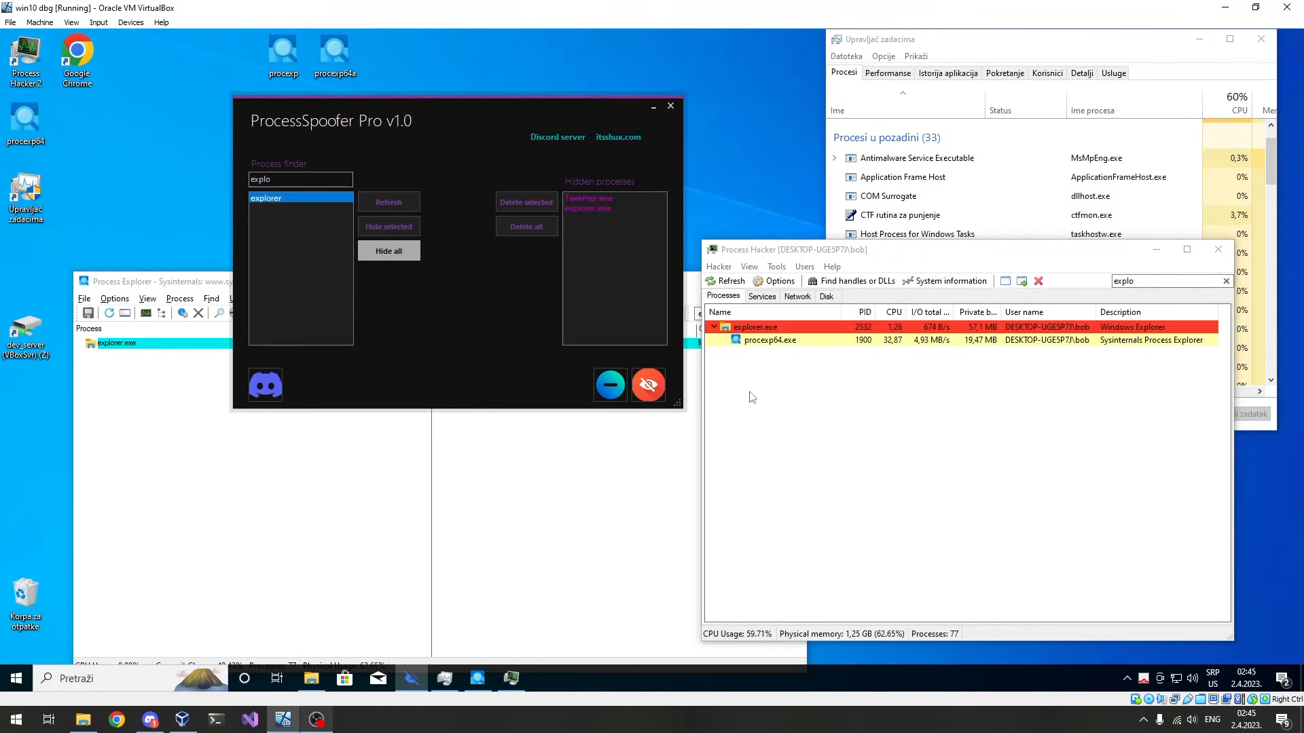
{"action": "left_click", "coordinate": [388, 250]}
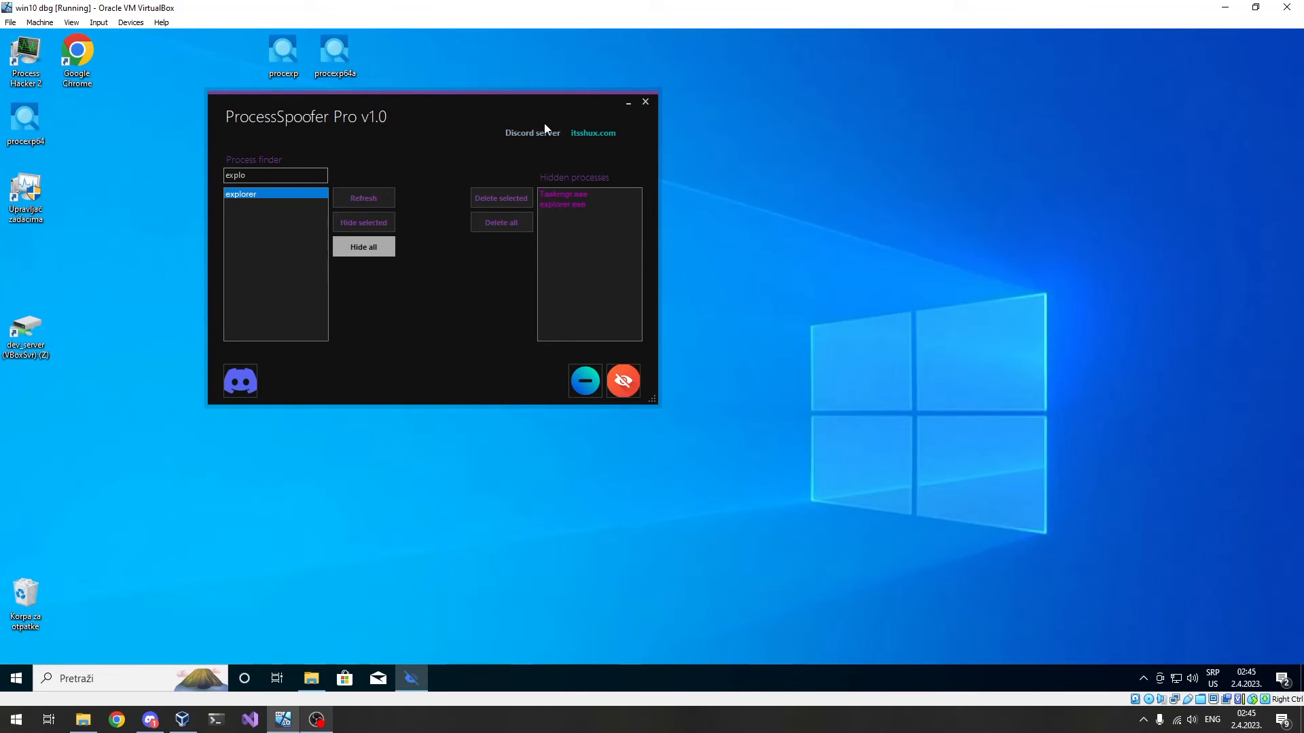
{"action": "mouse_move", "coordinate": [903, 581]}
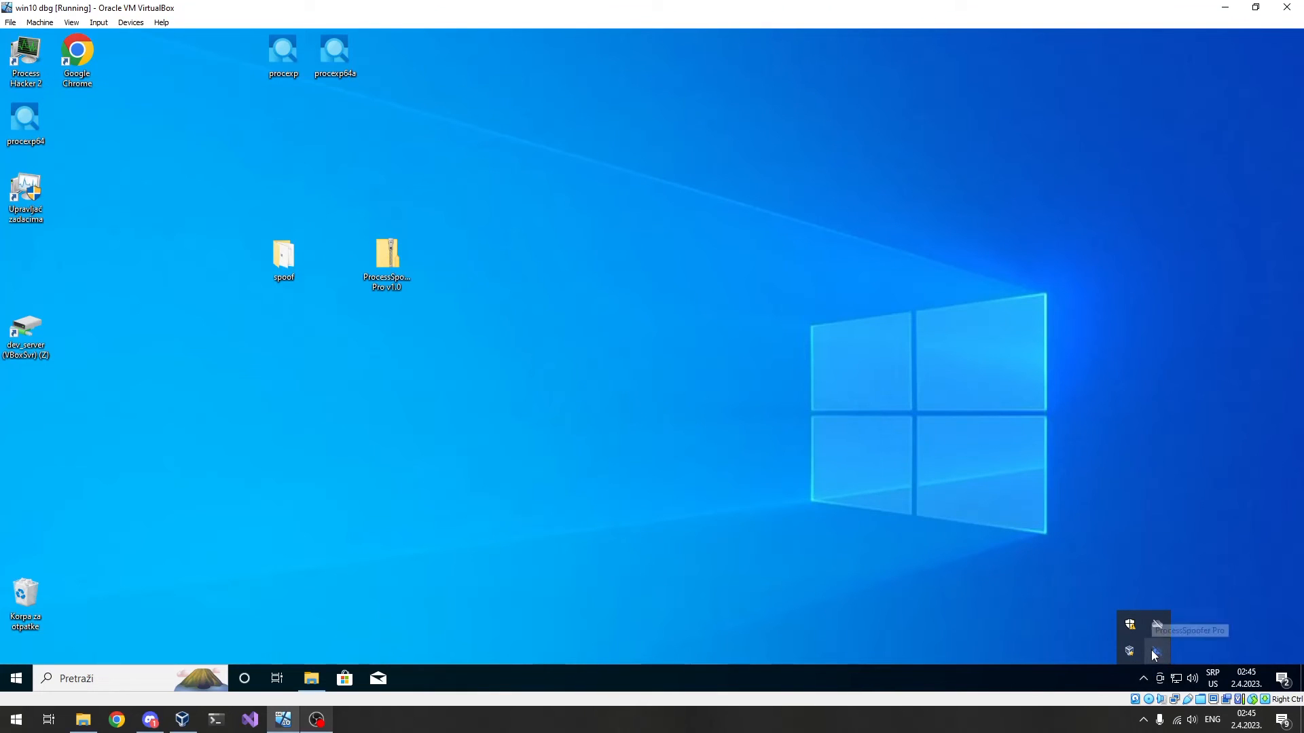
Restore the spoofer window from the tray, then hide it with the red eye button.
{"action": "left_click", "coordinate": [1155, 651]}
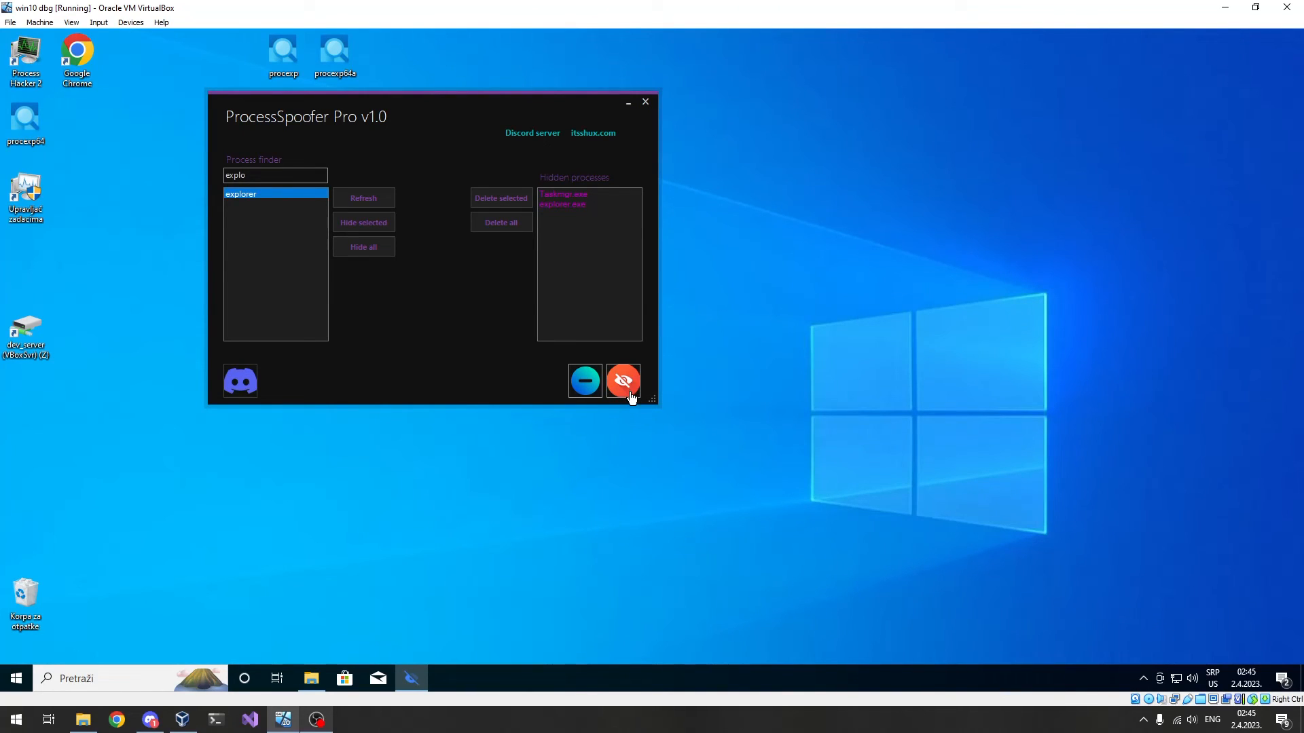
{"action": "mouse_move", "coordinate": [599, 370]}
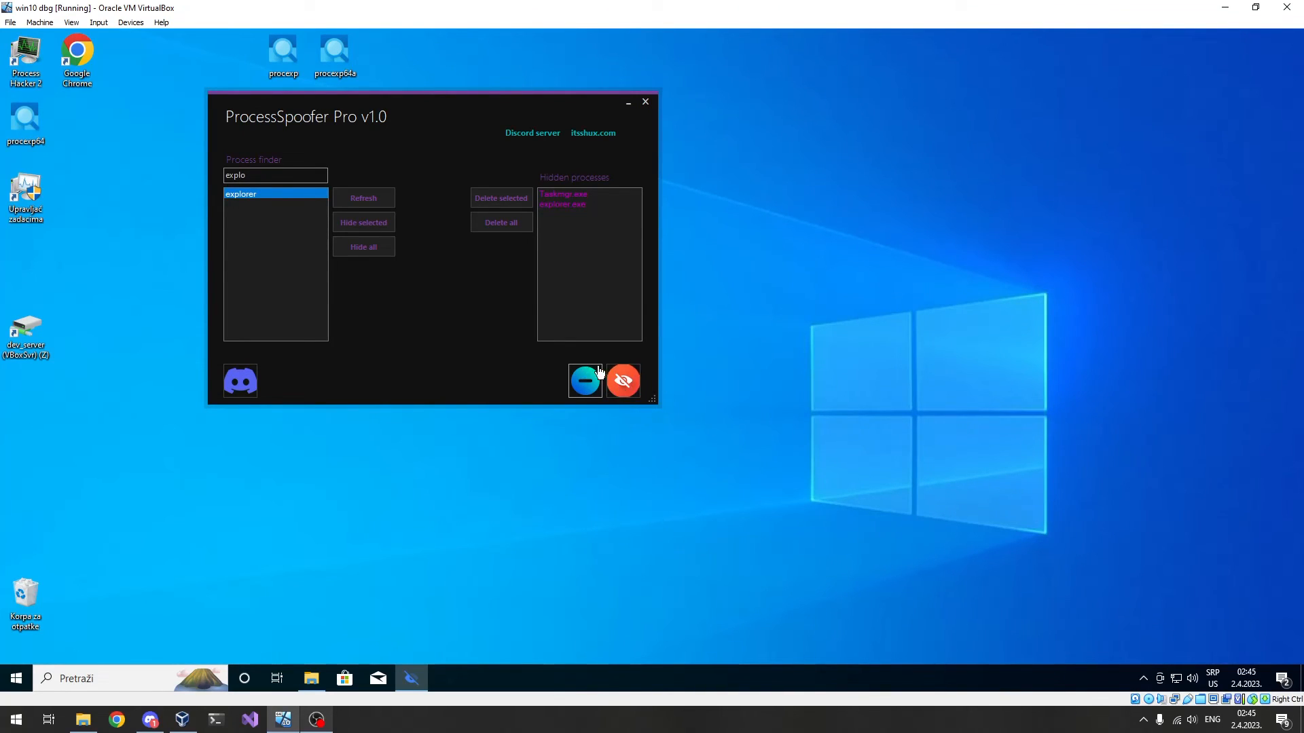
{"action": "mouse_move", "coordinate": [666, 413]}
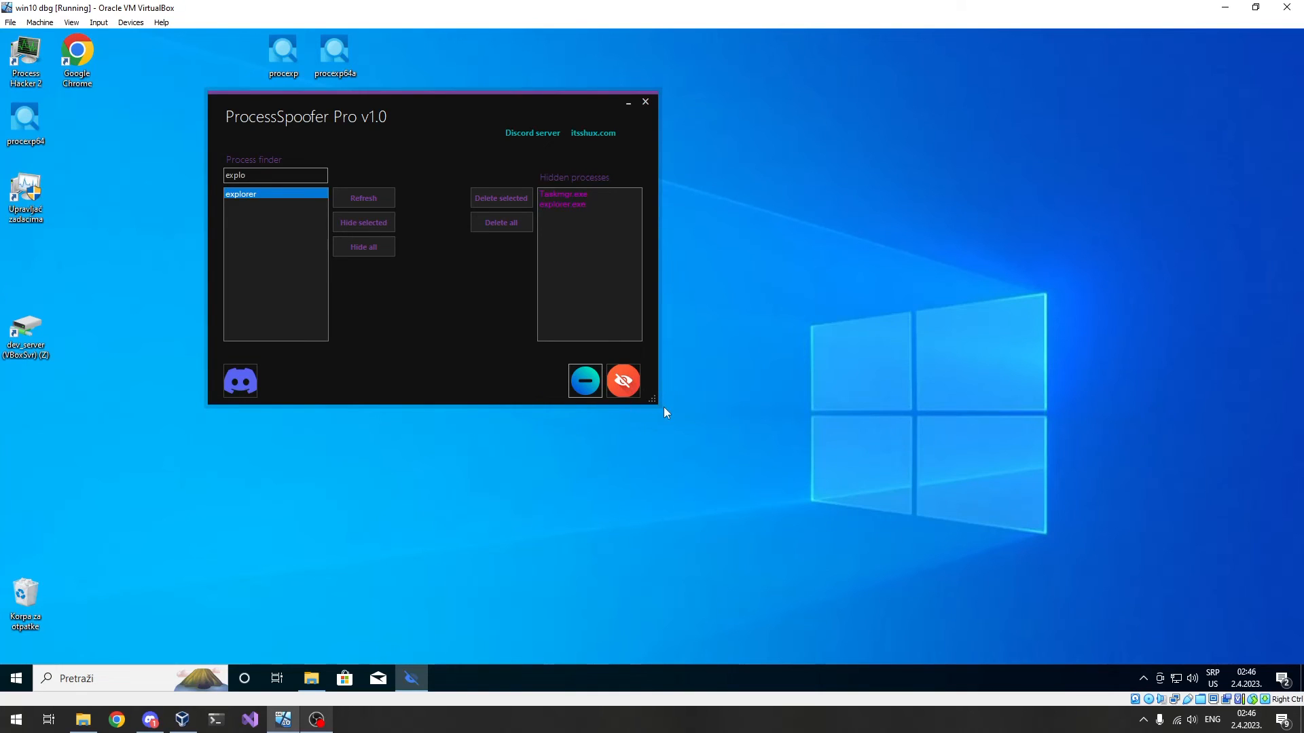
{"action": "left_click", "coordinate": [645, 101]}
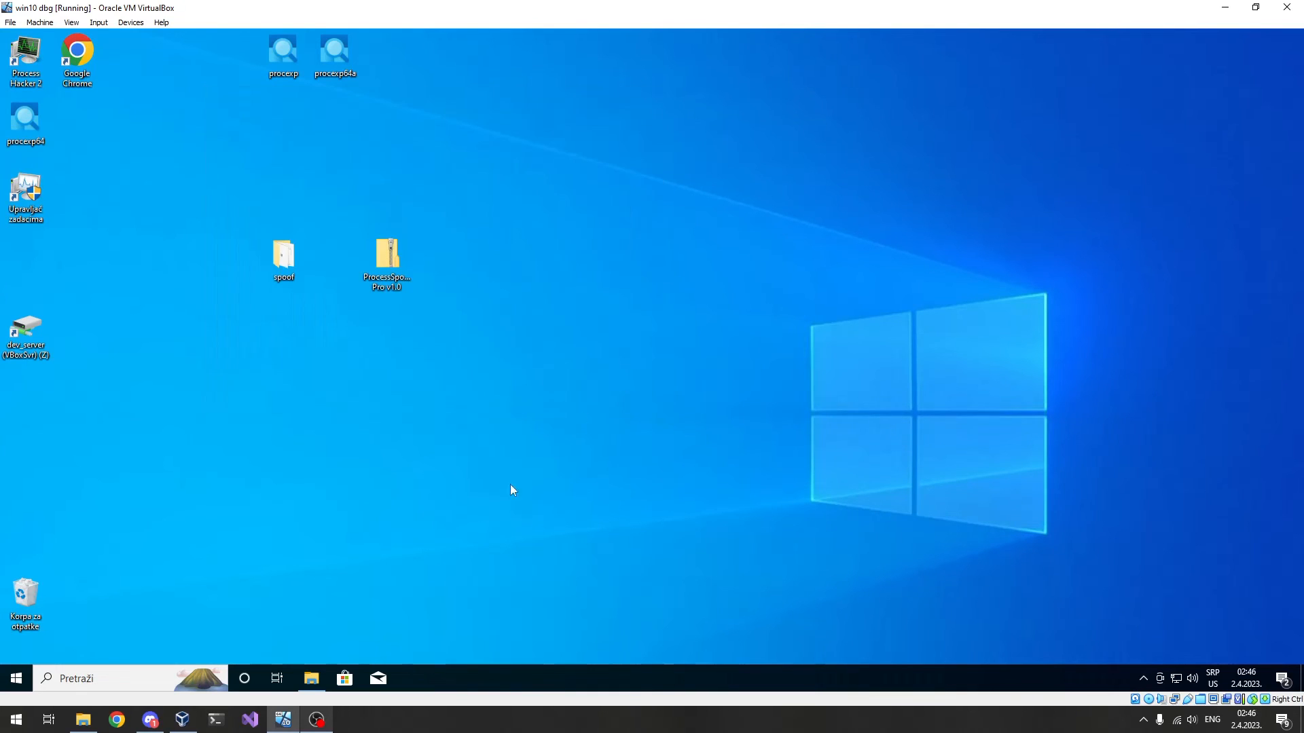
{"action": "mouse_move", "coordinate": [374, 584]}
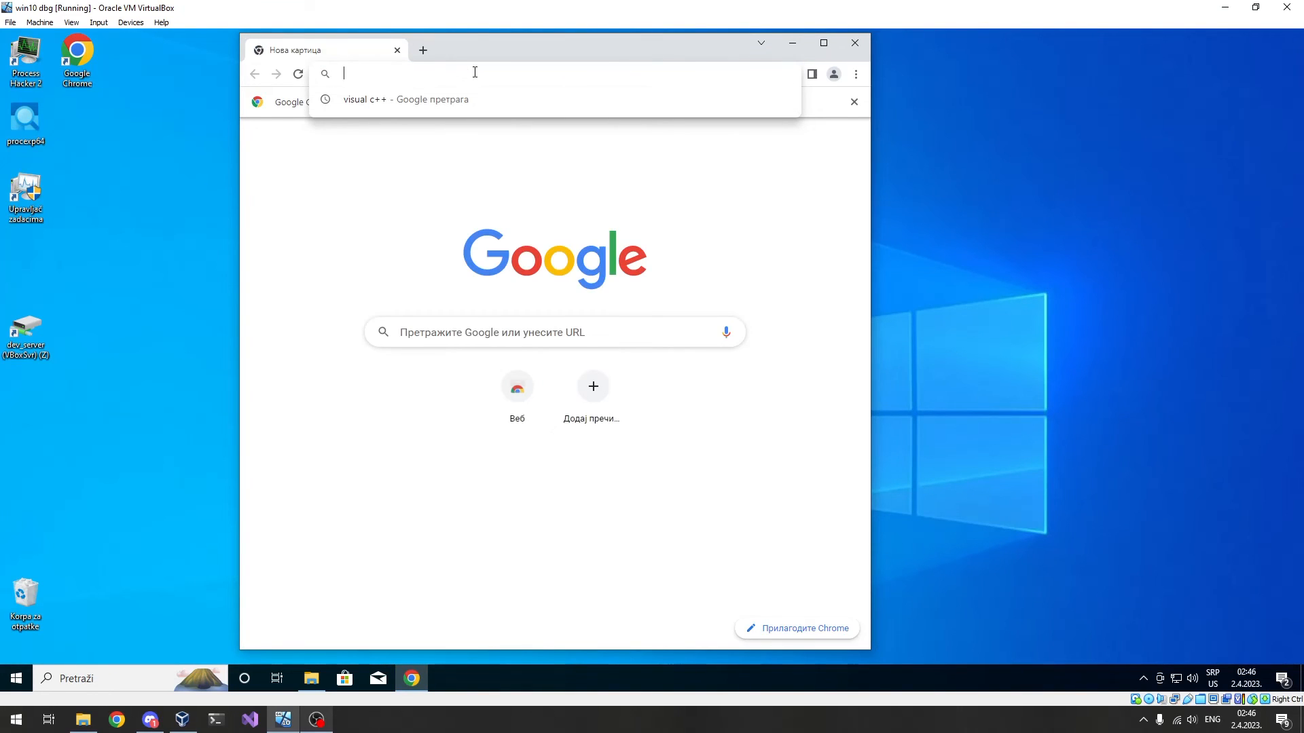
Load localhost in Chrome to reopen the spoofer, then hide its window again.
{"action": "type", "text": "localhost:6661"}
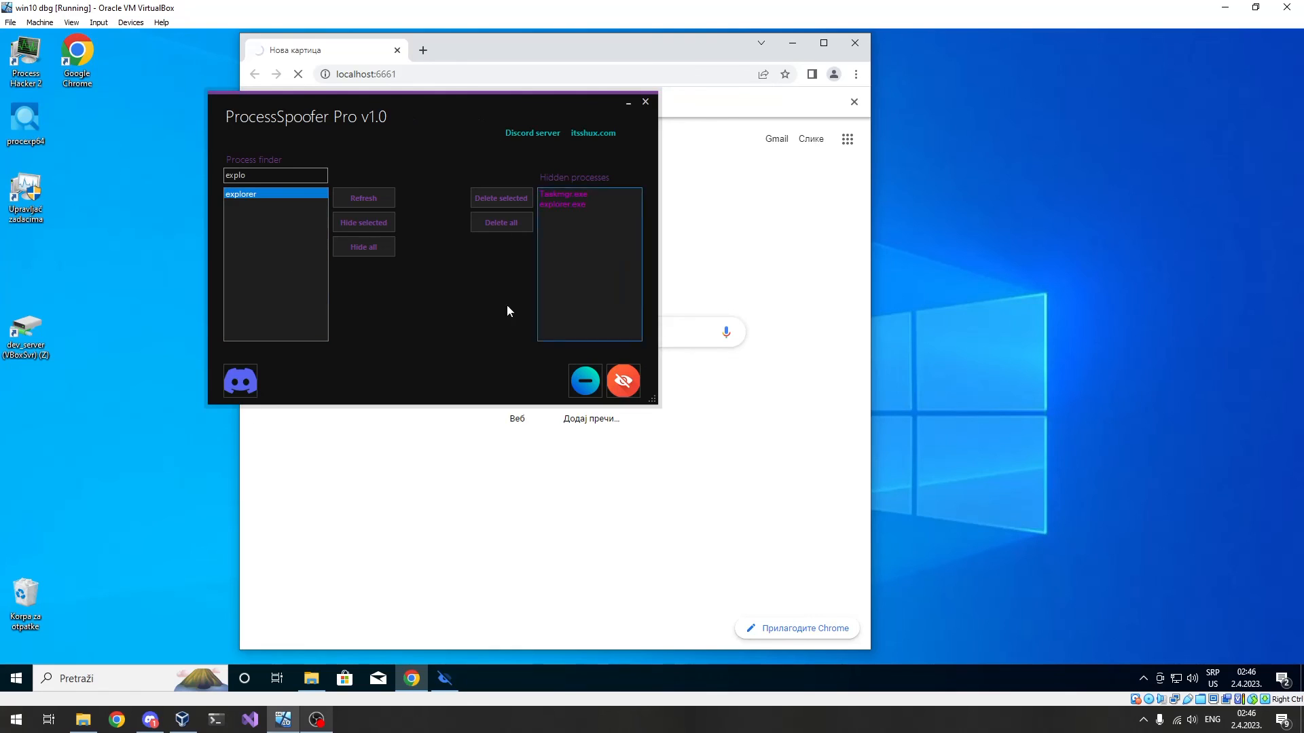
{"action": "left_click", "coordinate": [646, 101]}
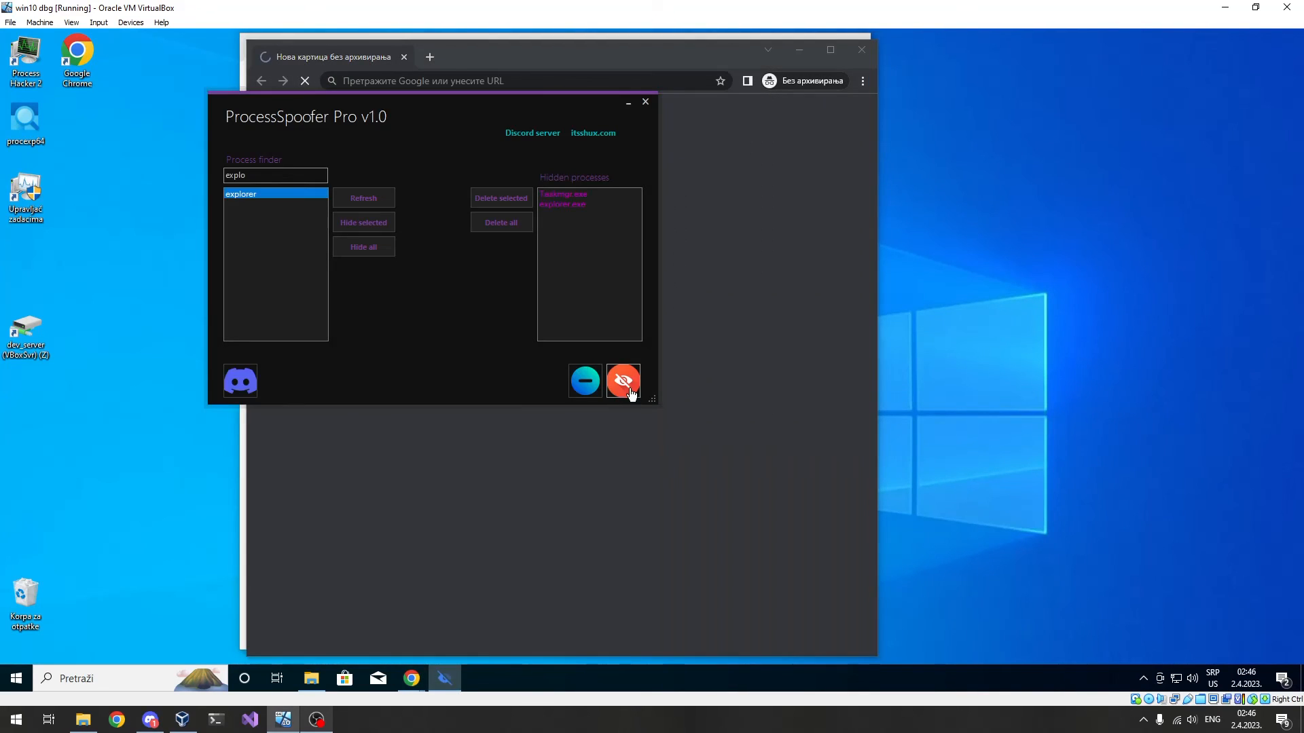
{"action": "left_click", "coordinate": [622, 381]}
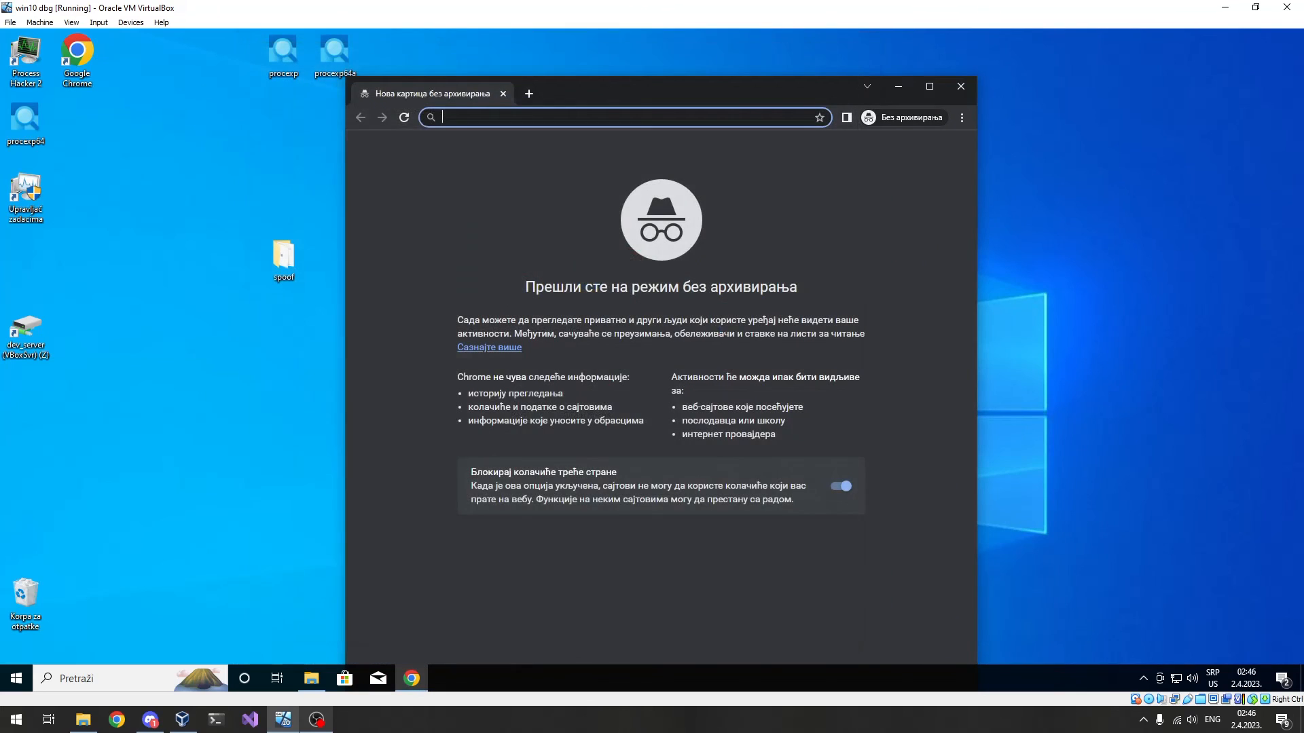
Load localhost:6661 in the Incognito window, then close Chrome.
{"action": "type", "text": "LOCALH"}
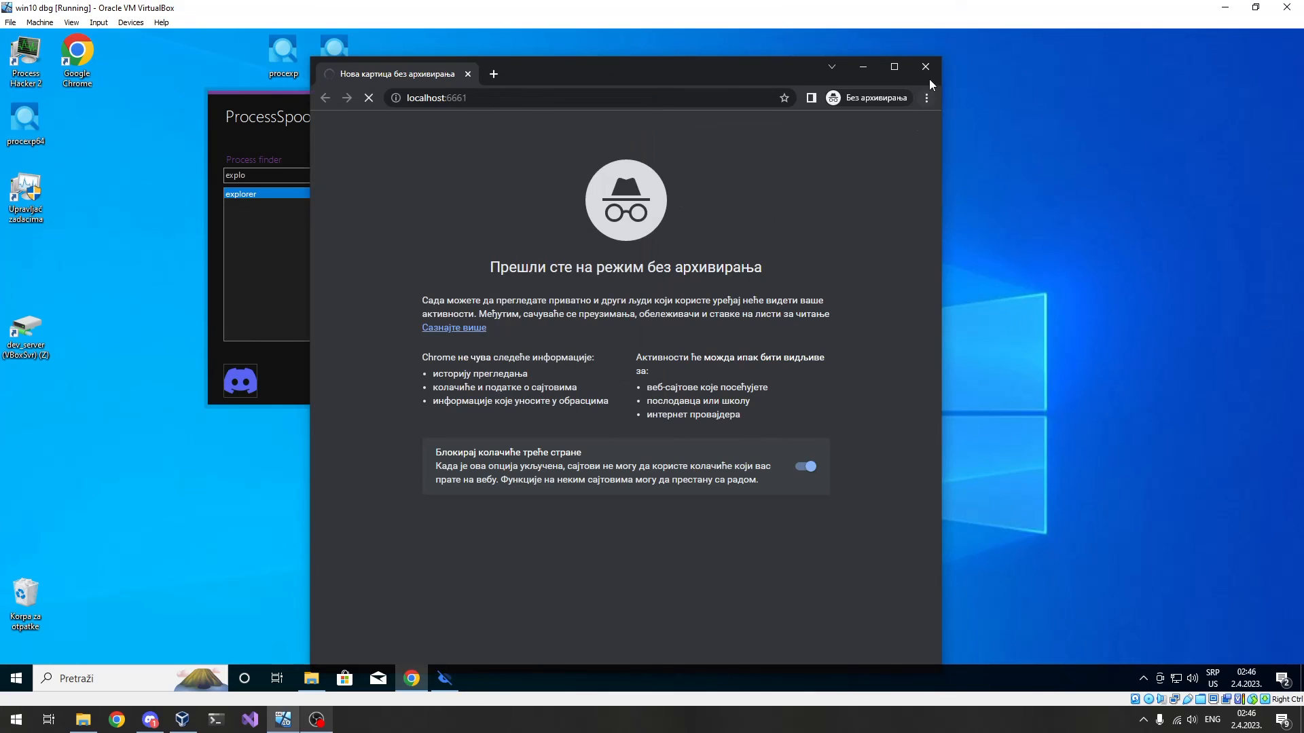
{"action": "left_click", "coordinate": [924, 67]}
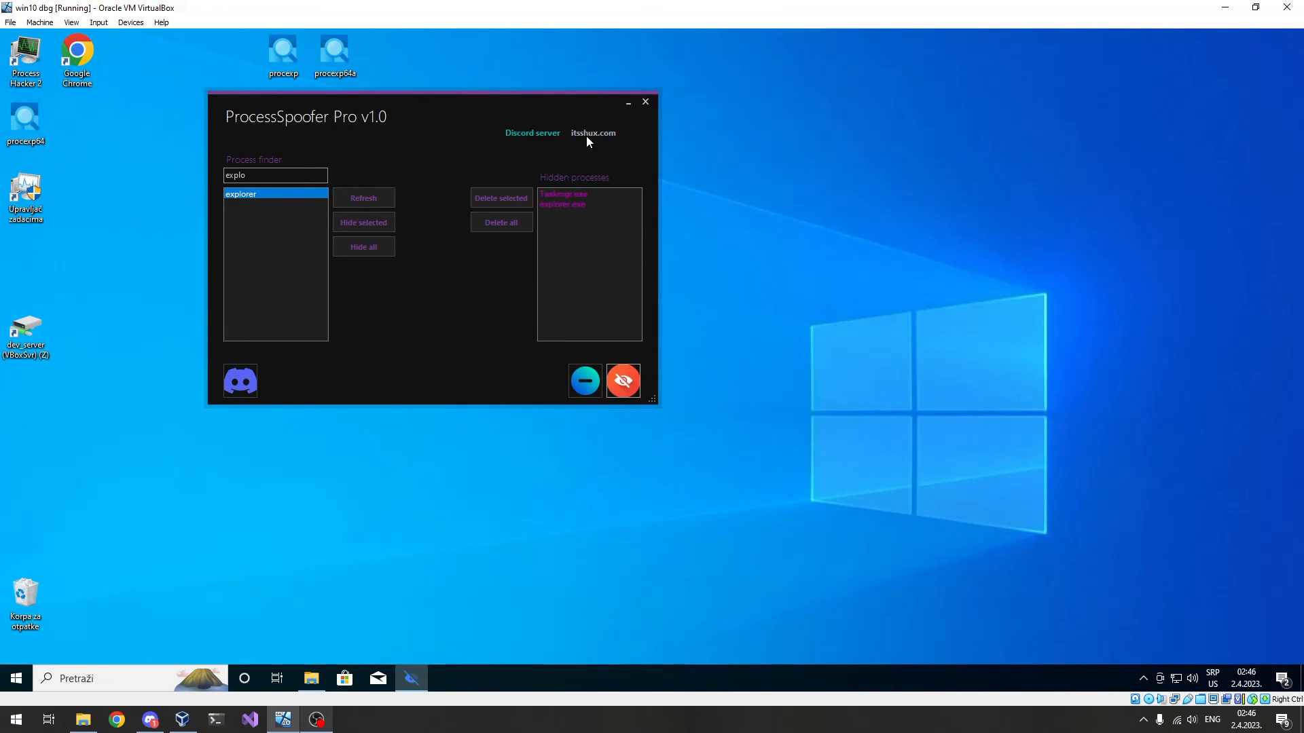